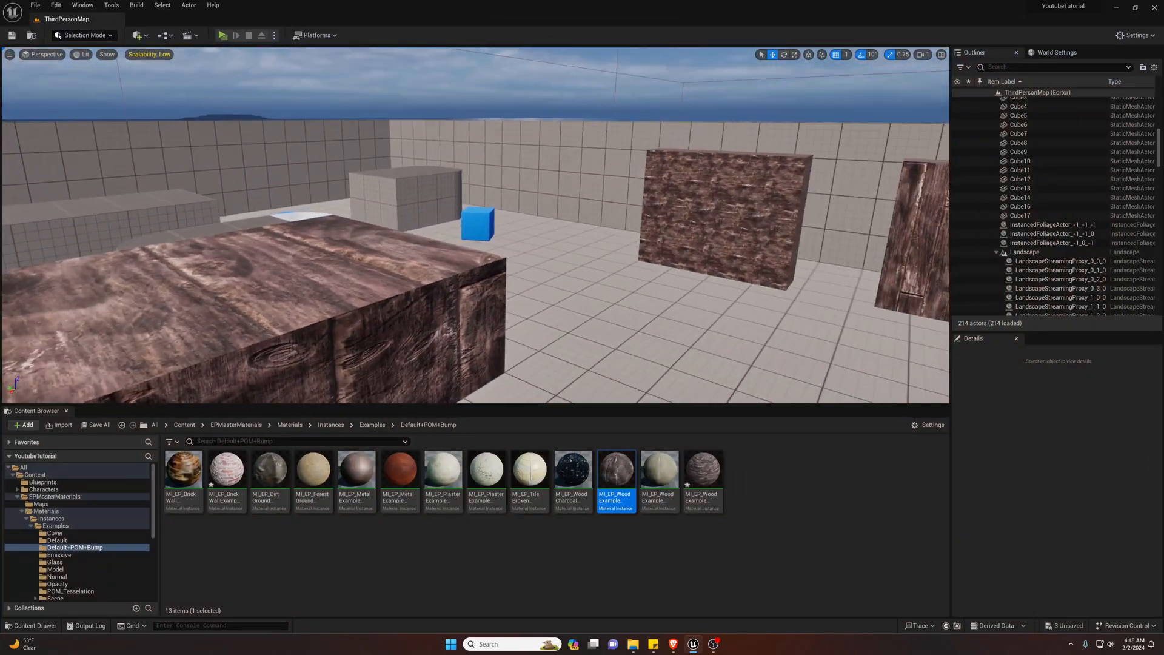
Turn toward the wooden wall blocks and select the large SM_Cube4 block to see its material.
{"action": "left_click_drag", "start_coordinate": [475, 222], "coordinate": [635, 204]}
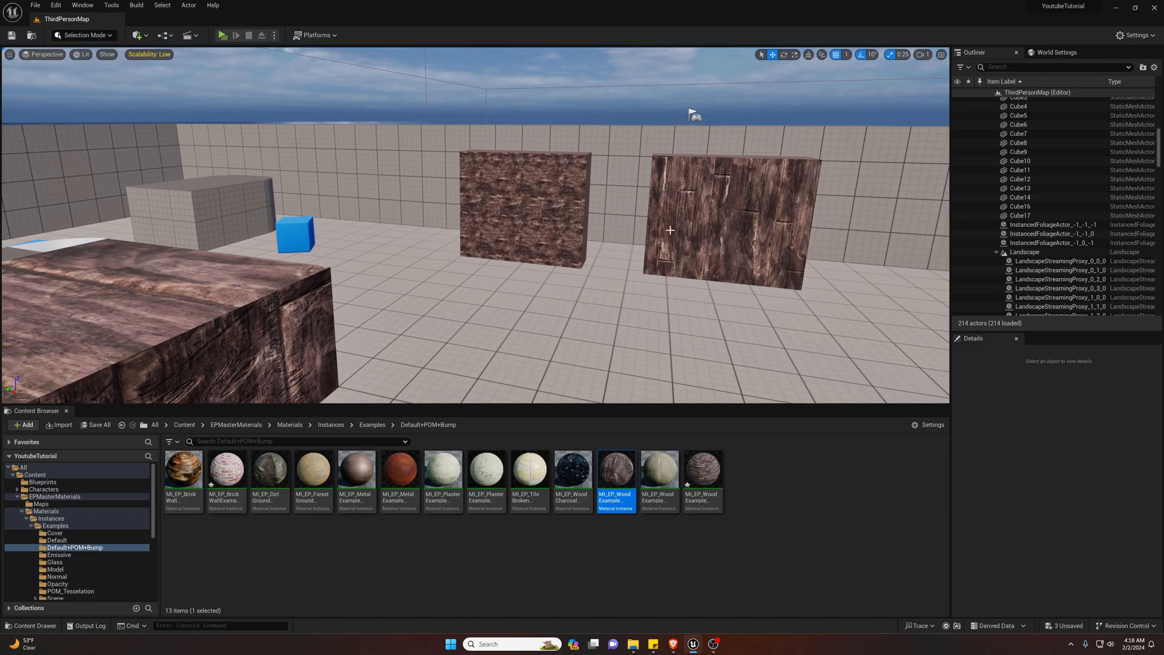
{"action": "left_click", "coordinate": [182, 313]}
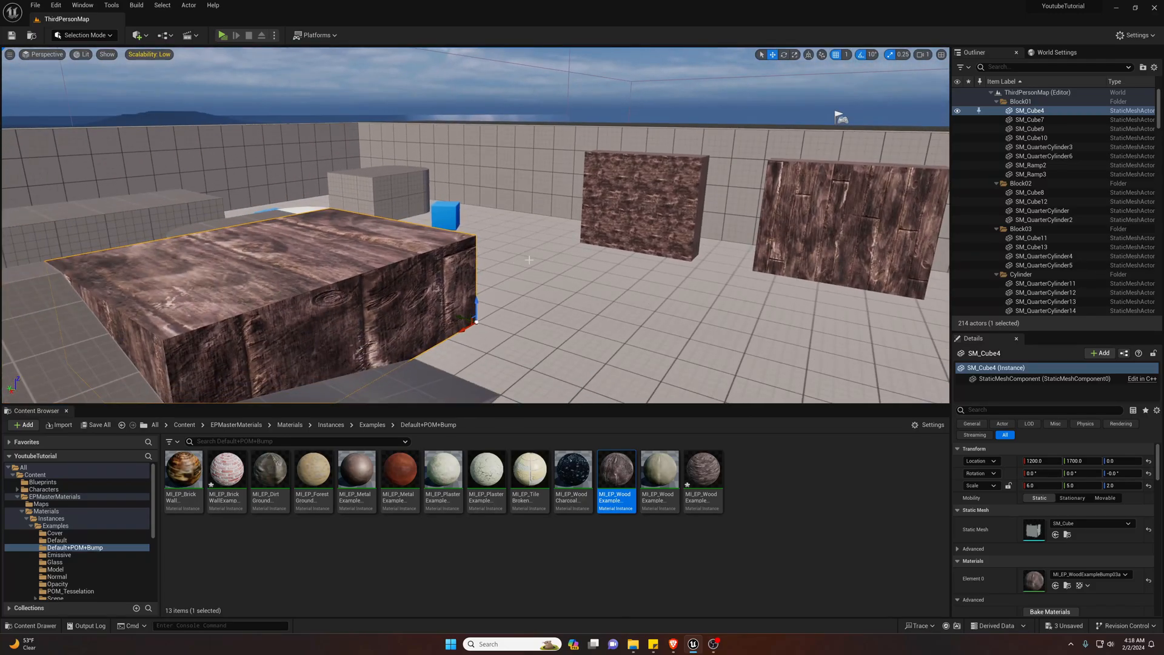
{"action": "mouse_move", "coordinate": [745, 269]}
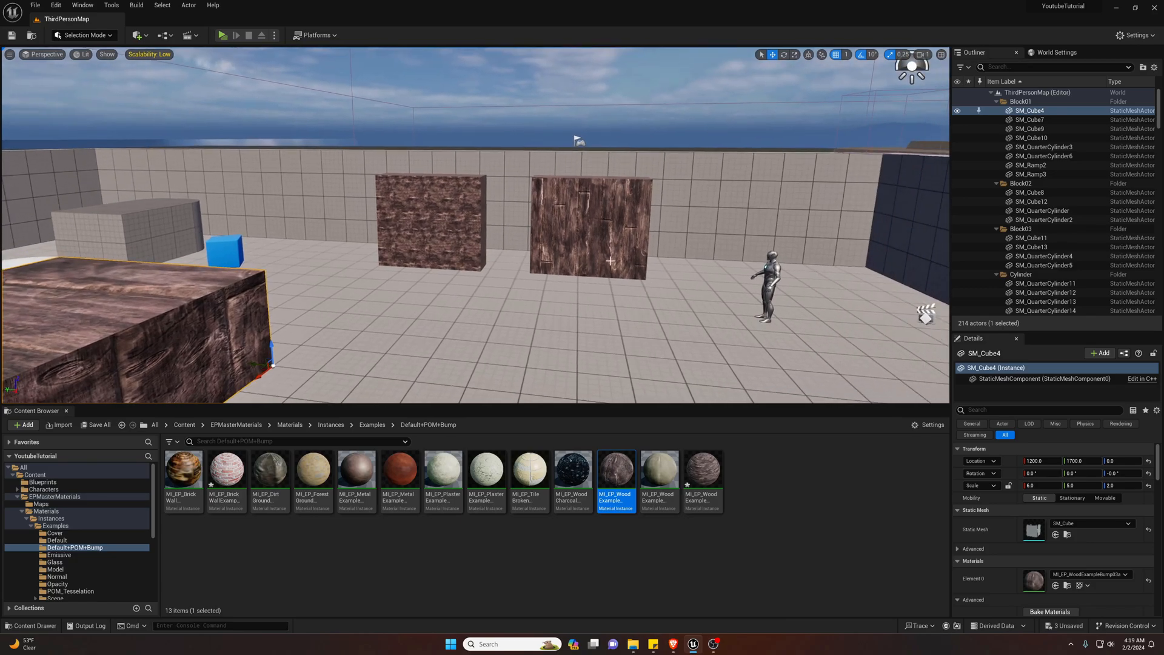
{"action": "mouse_move", "coordinate": [616, 470]}
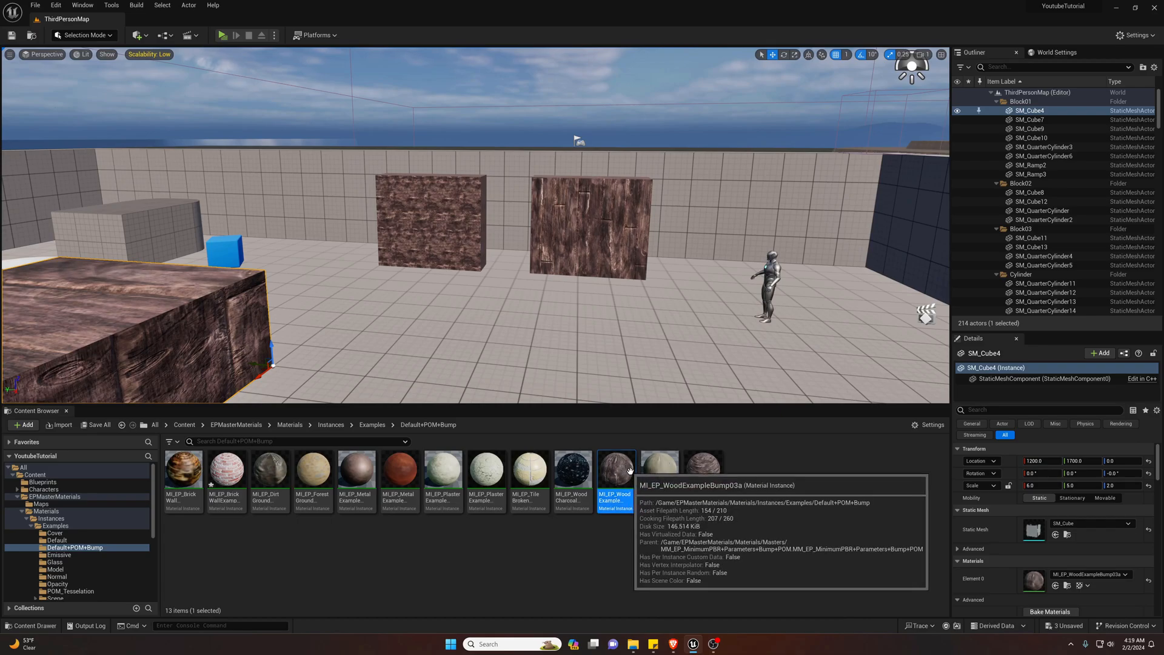
{"action": "mouse_move", "coordinate": [704, 472]}
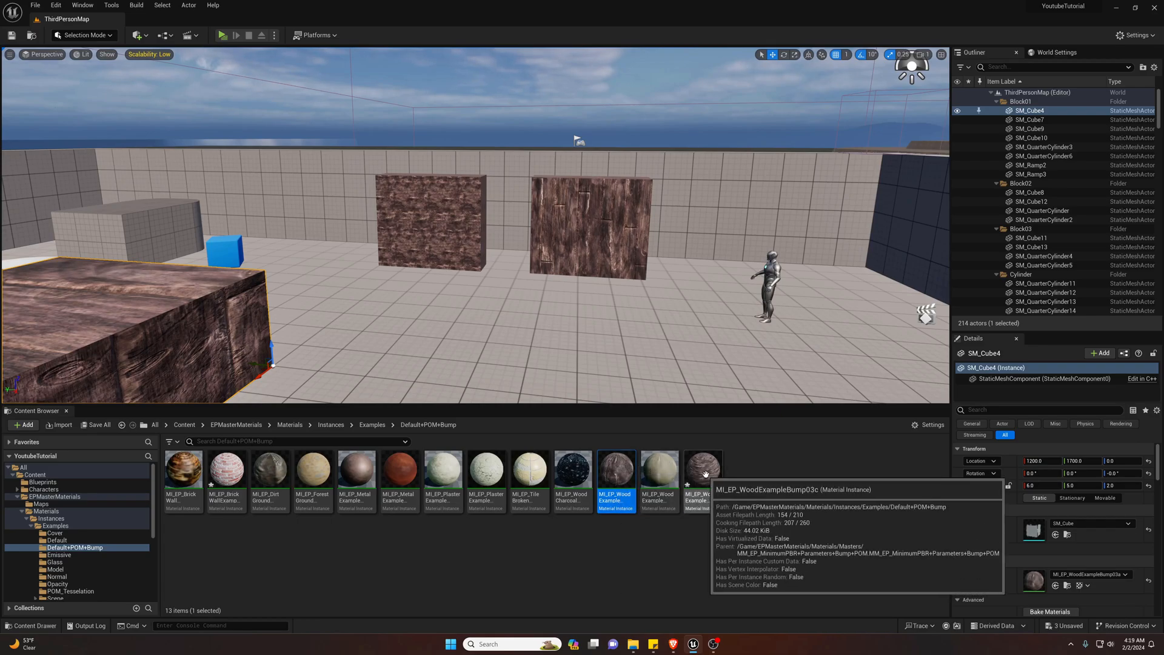
Apply MI_EP_BrickWall to Cube17 and open that material instance in its editor.
{"action": "double_click", "coordinate": [702, 471]}
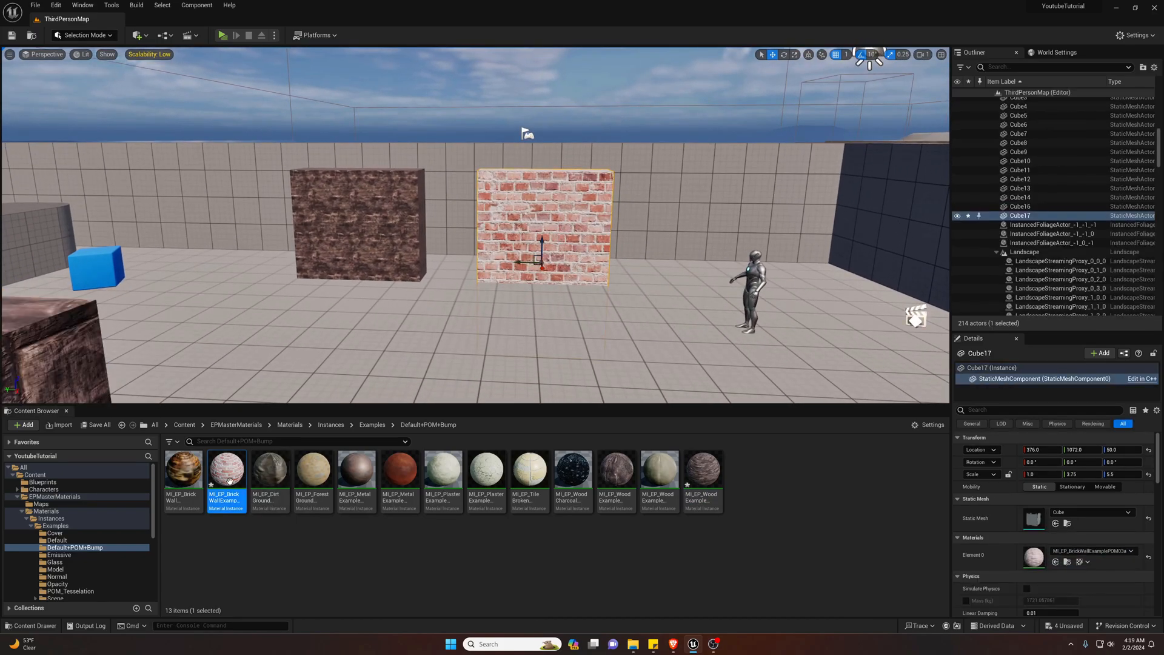
{"action": "double_click", "coordinate": [227, 471]}
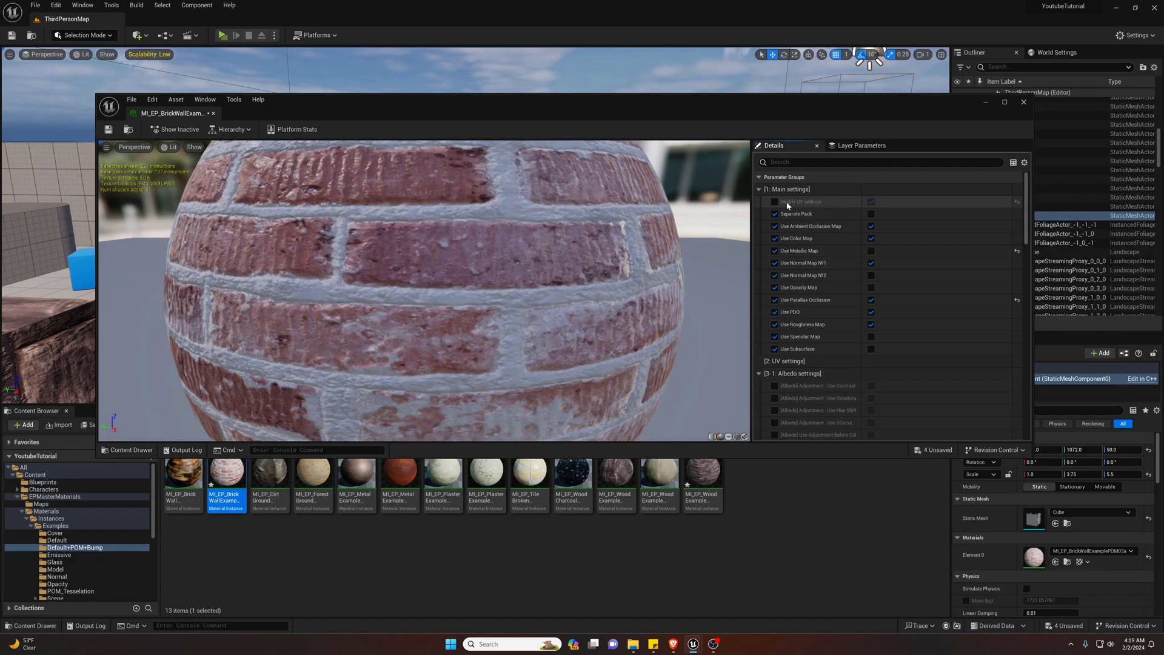
Enable Modify UV on the brick wall instance and scroll down to its UV settings.
{"action": "left_click", "coordinate": [774, 202]}
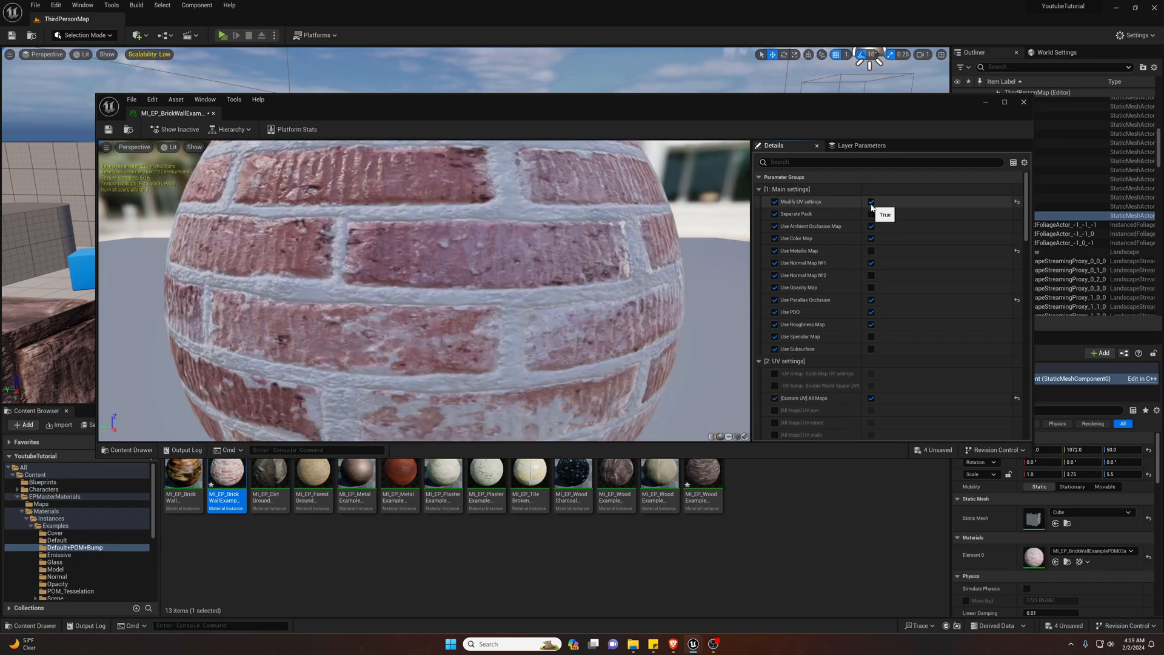
{"action": "scroll", "scroll_direction": "down", "scroll_amount": 3}
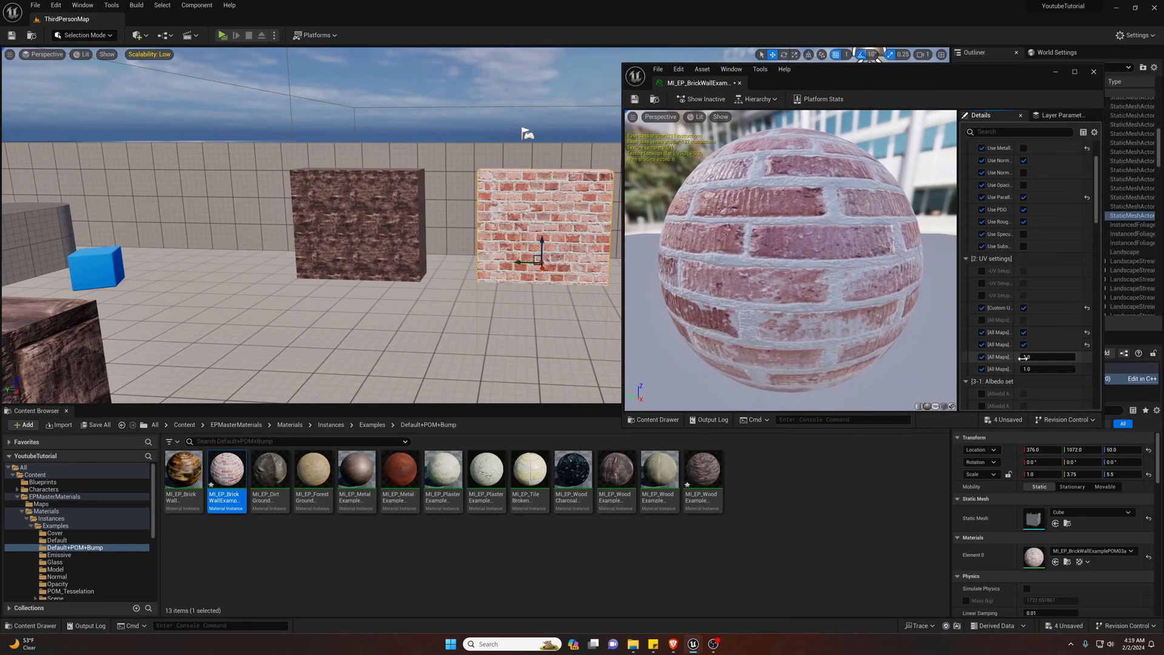
{"action": "type", "text": "1.166258"}
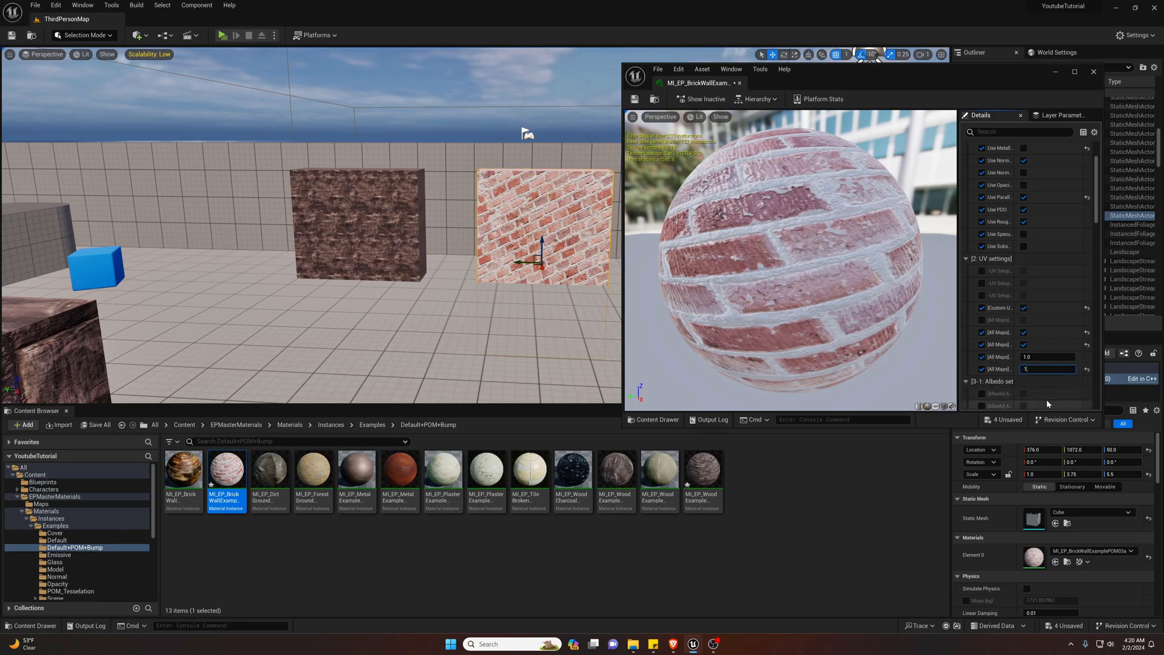
{"action": "type", "text": "25"}
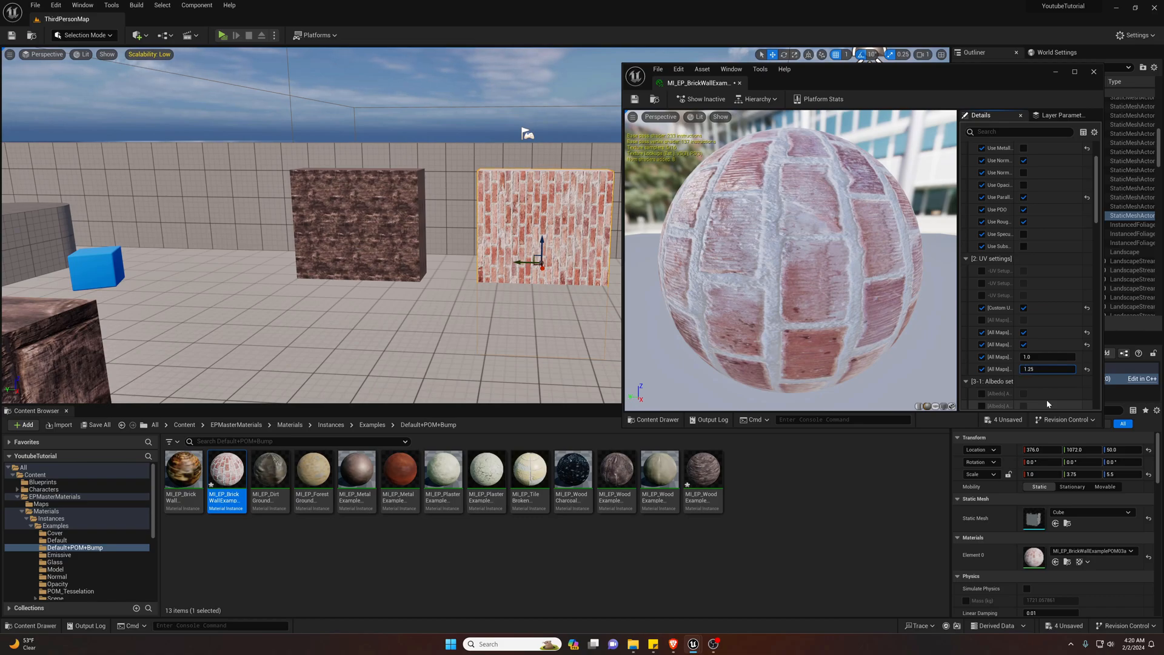
{"action": "double_click", "coordinate": [1047, 369]}
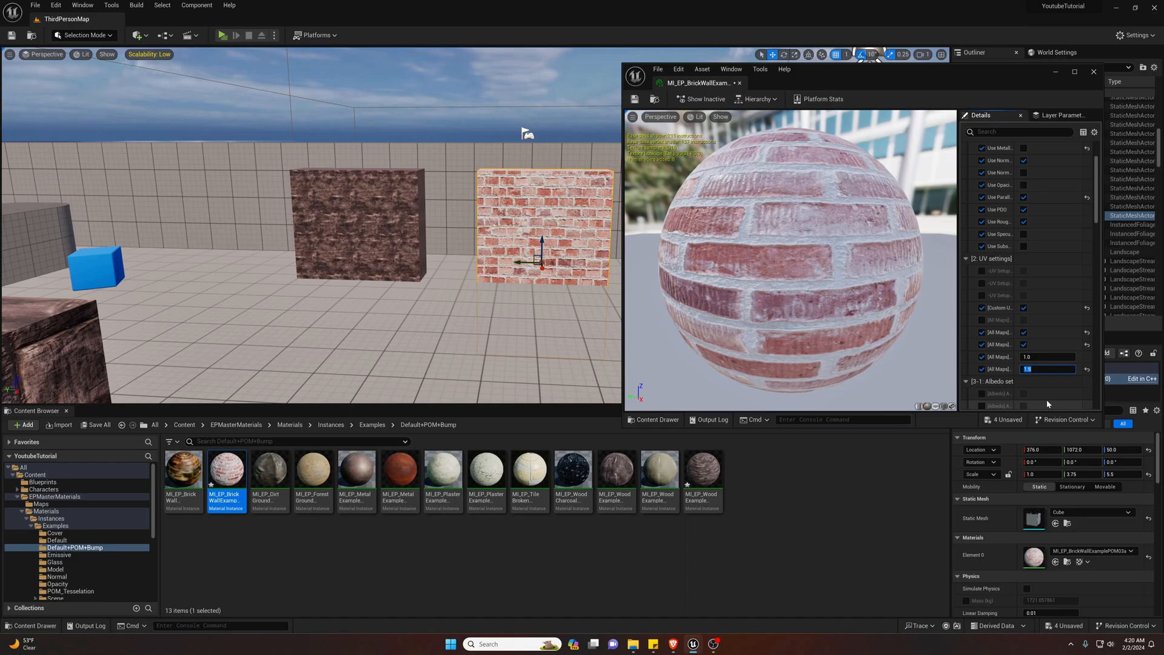
Try UV scale values from 0.02 to about 9 in the brick instance's first tiling field.
{"action": "type", "text": "1.0"}
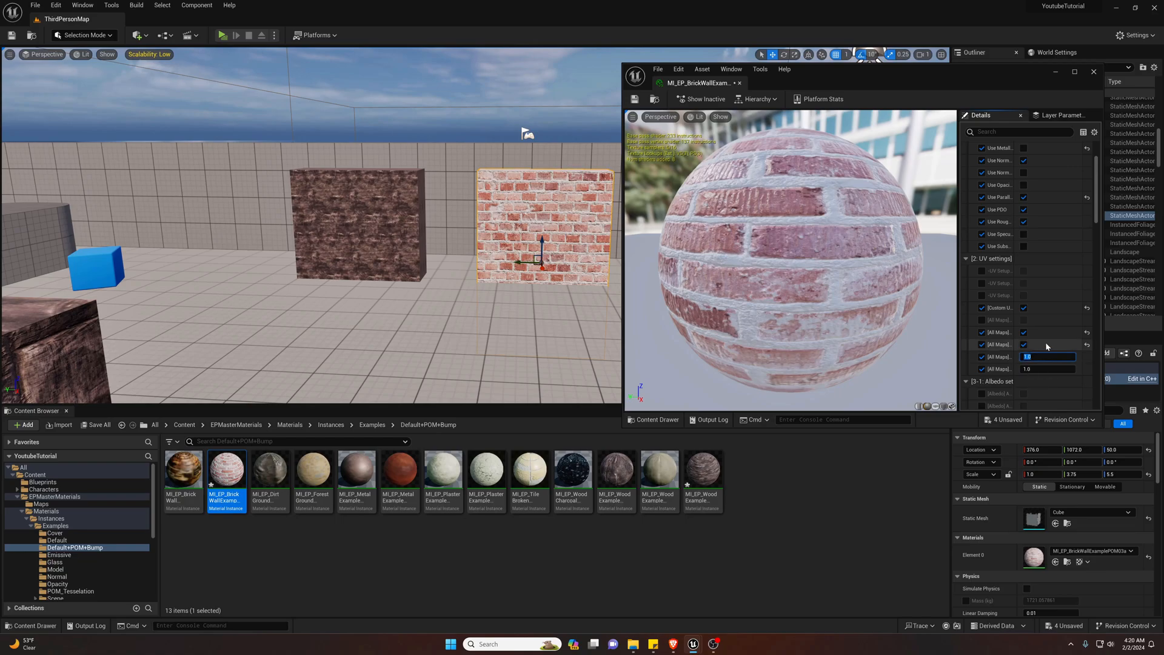
{"action": "type", "text": "1.605452"}
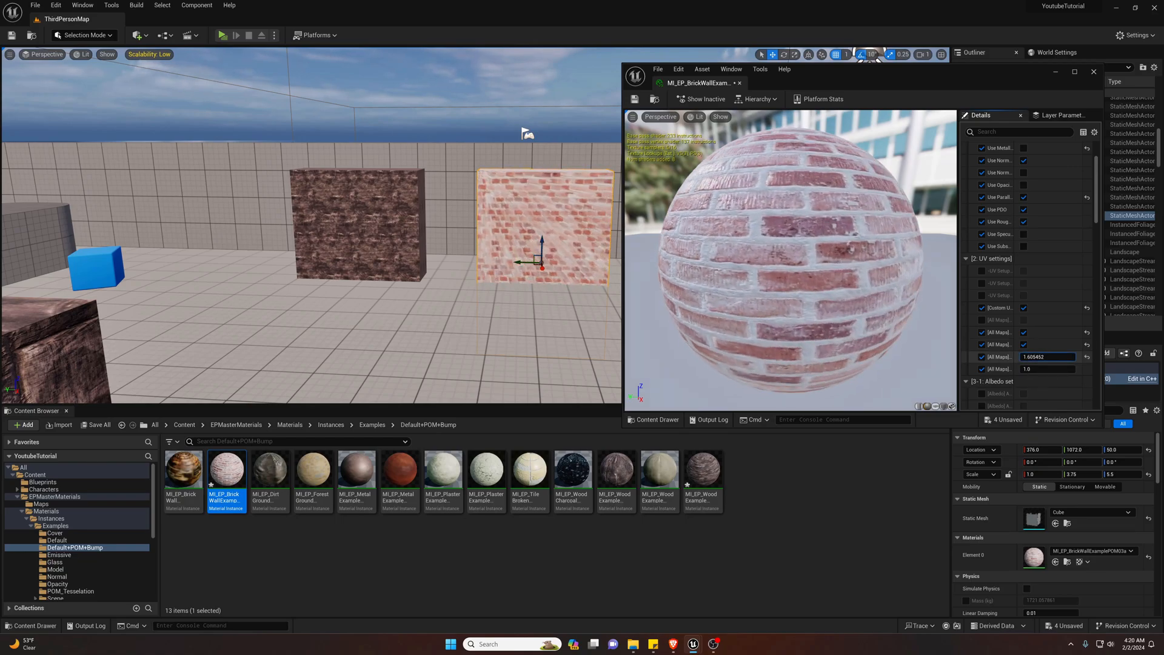
{"action": "type", "text": "5.06495"}
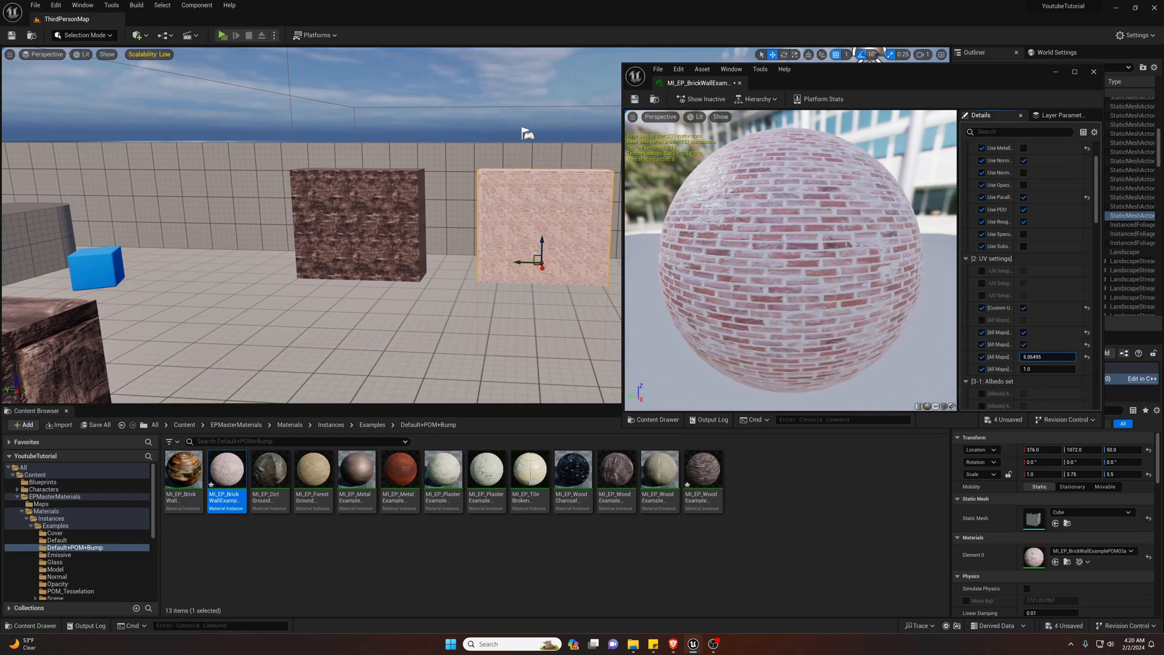
{"action": "type", "text": "8.996303"}
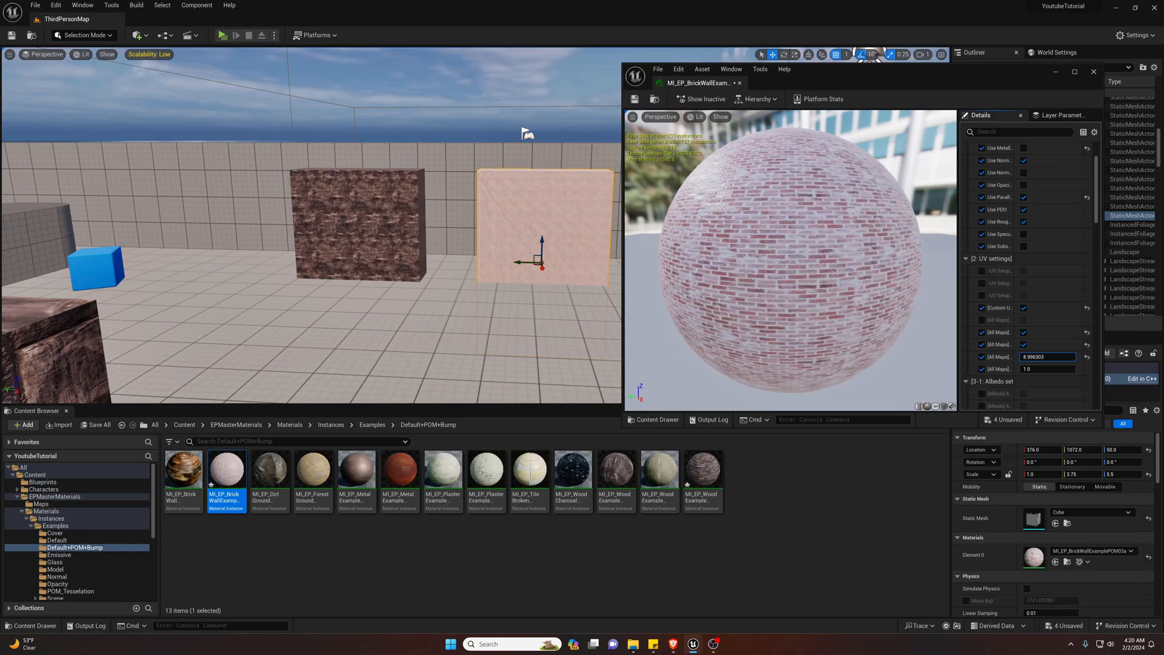
{"action": "type", "text": "6.776024"}
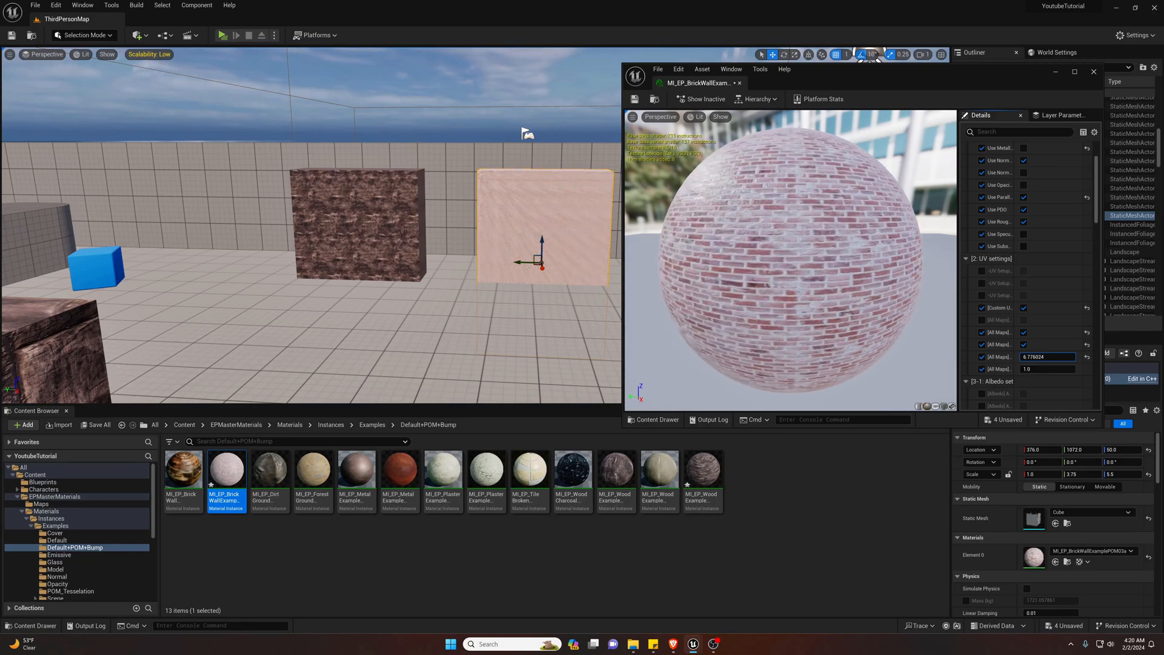
{"action": "type", "text": "0.406948"}
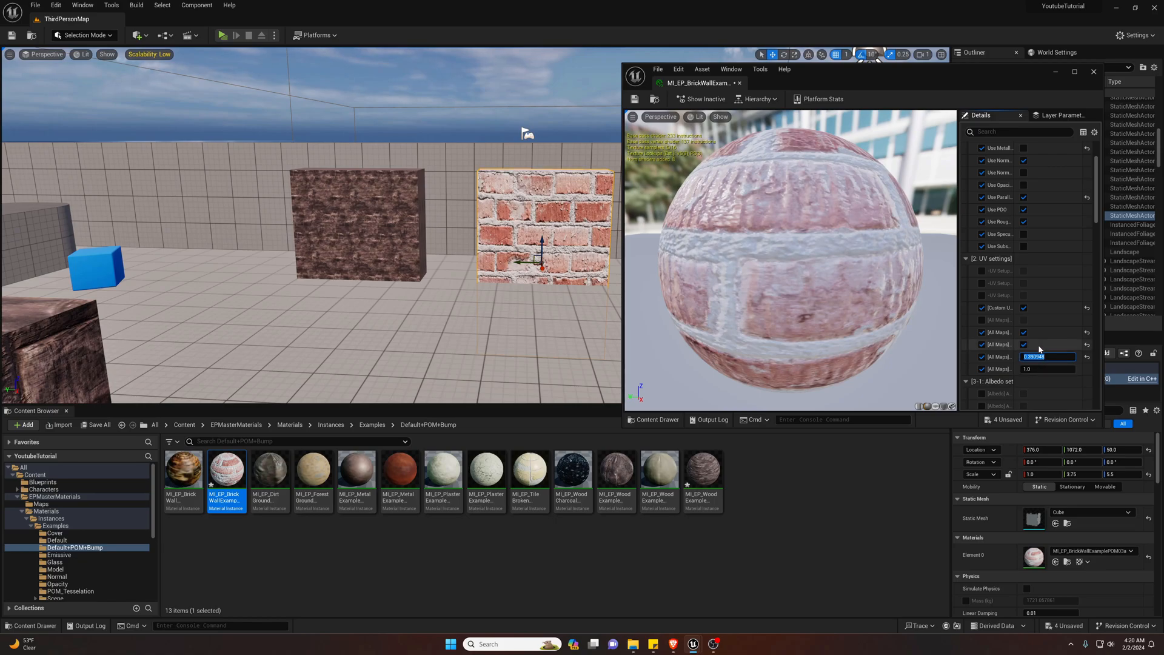
{"action": "type", "text": "0.022948"}
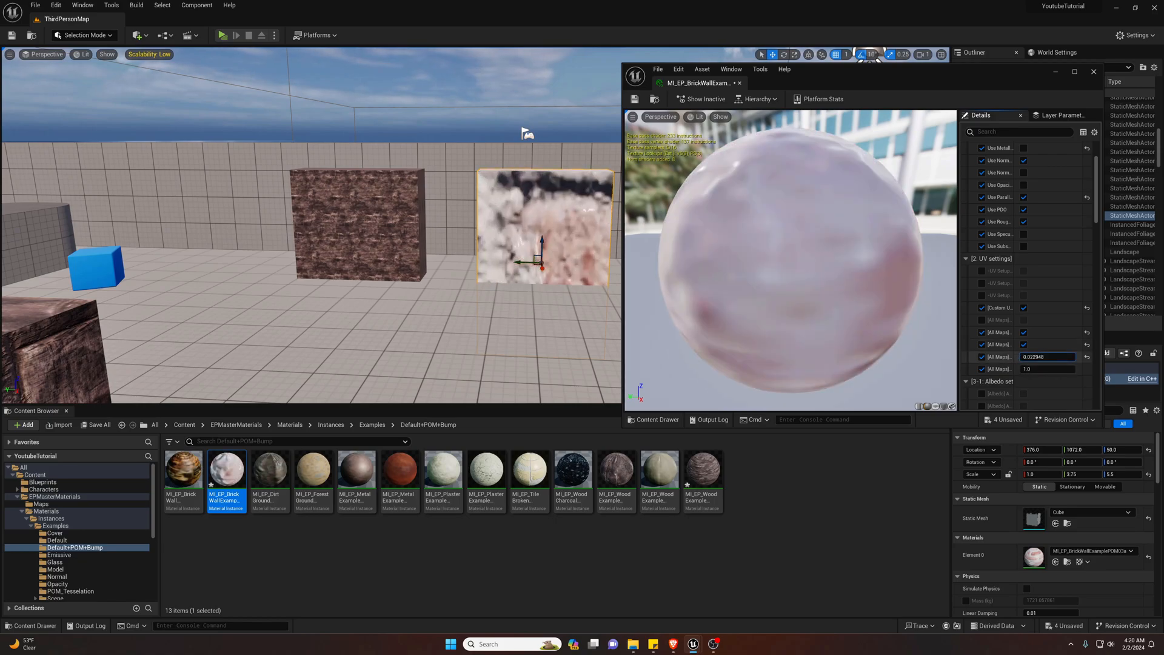
{"action": "type", "text": "1.262377"}
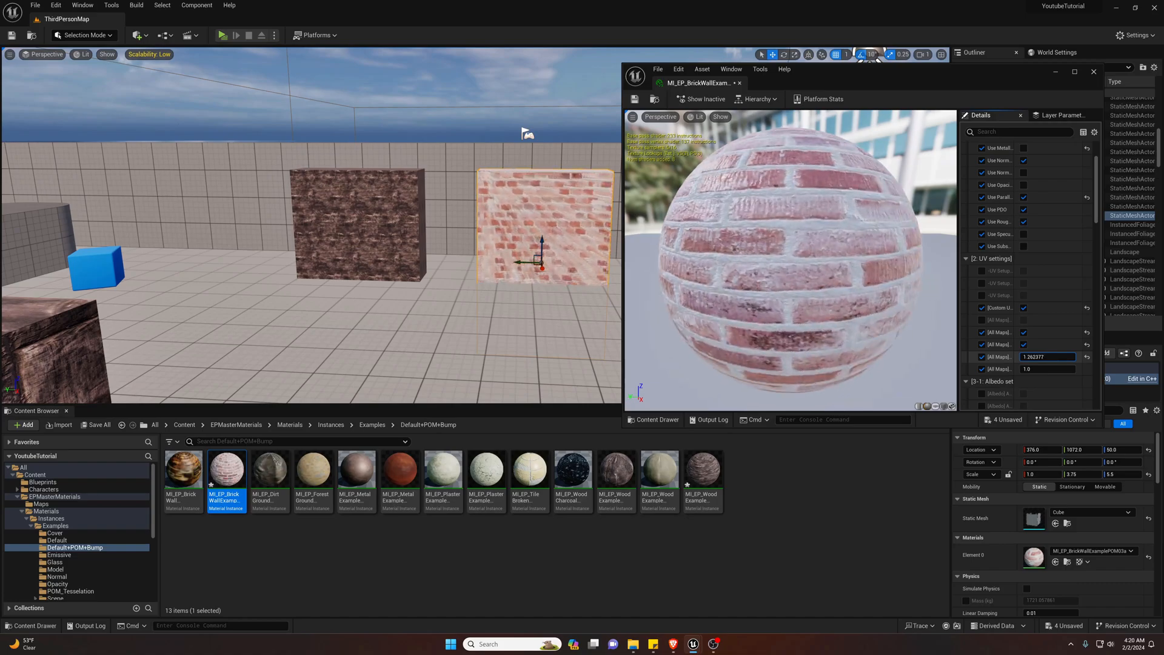
{"action": "type", "text": "0.569194"}
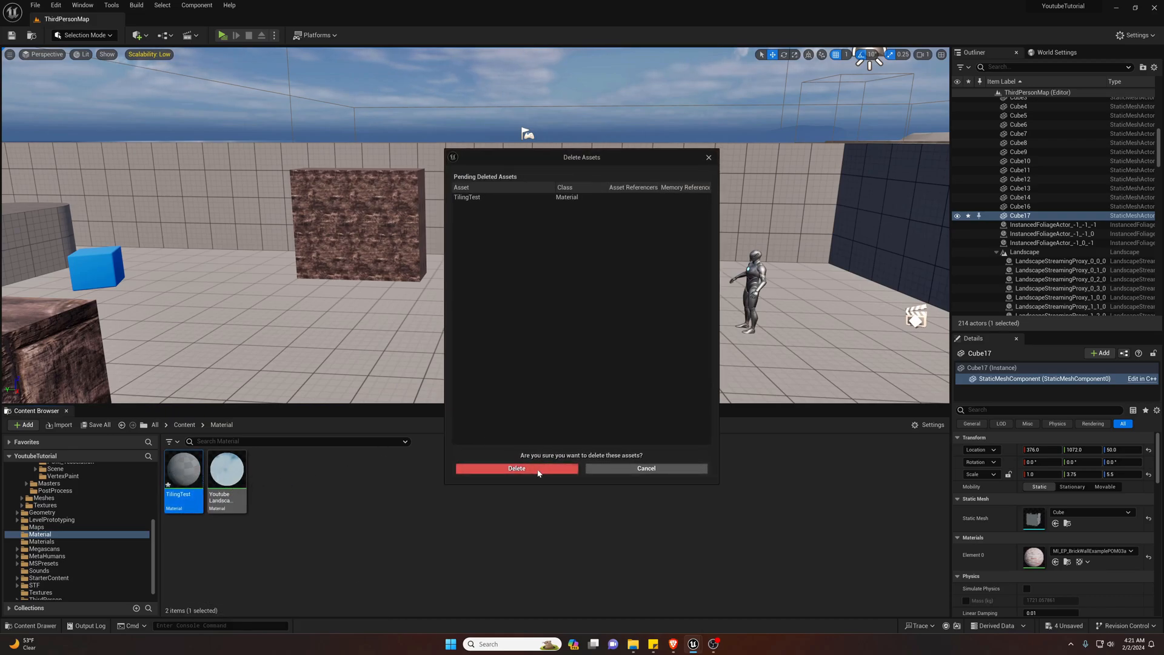
Confirm deleting TilingTest, create the YoutubeTiling material, and open it in the Material Editor.
{"action": "left_click", "coordinate": [517, 468]}
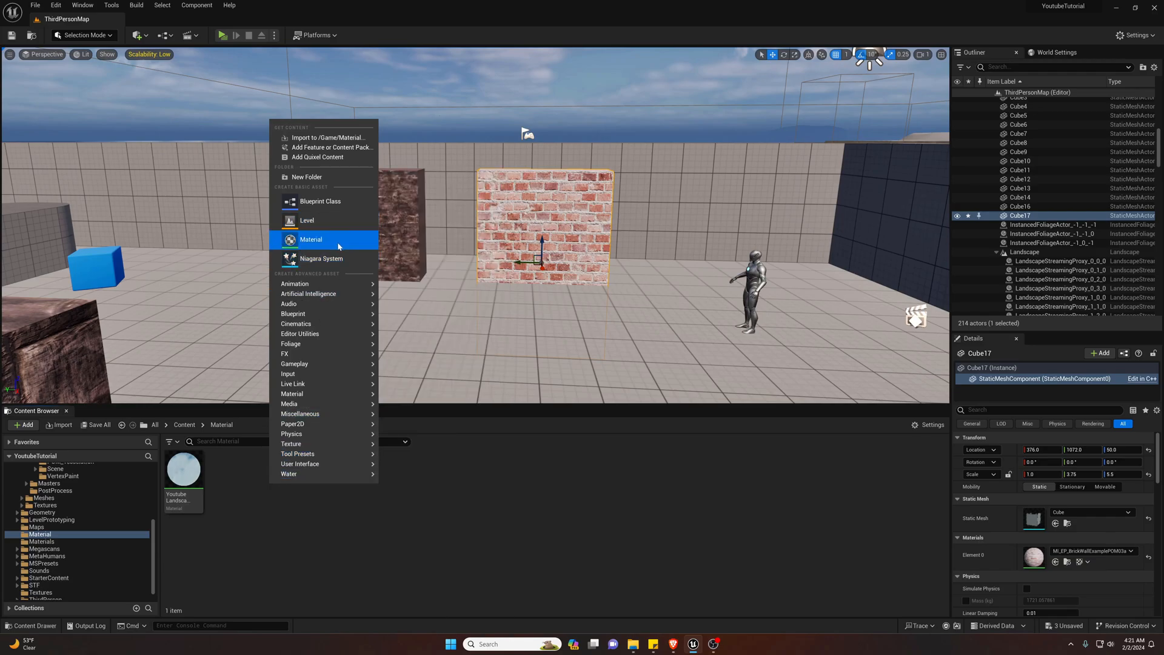
{"action": "left_click", "coordinate": [311, 239]}
{"action": "type", "text": "rubeTiling"}
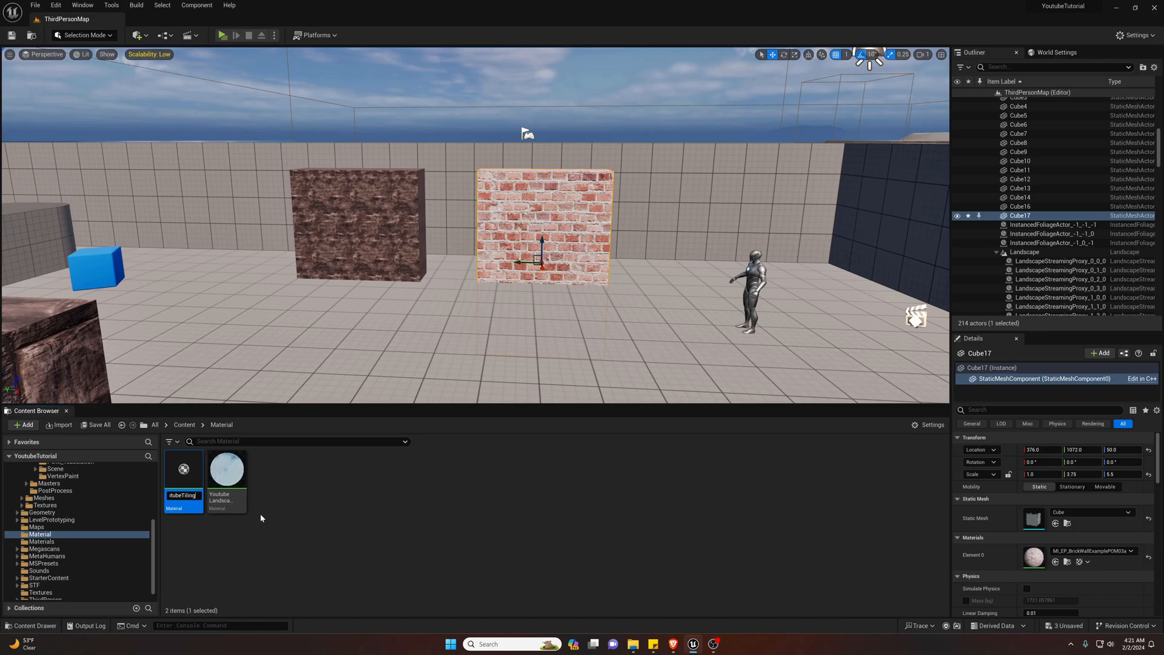
{"action": "double_click", "coordinate": [184, 469]}
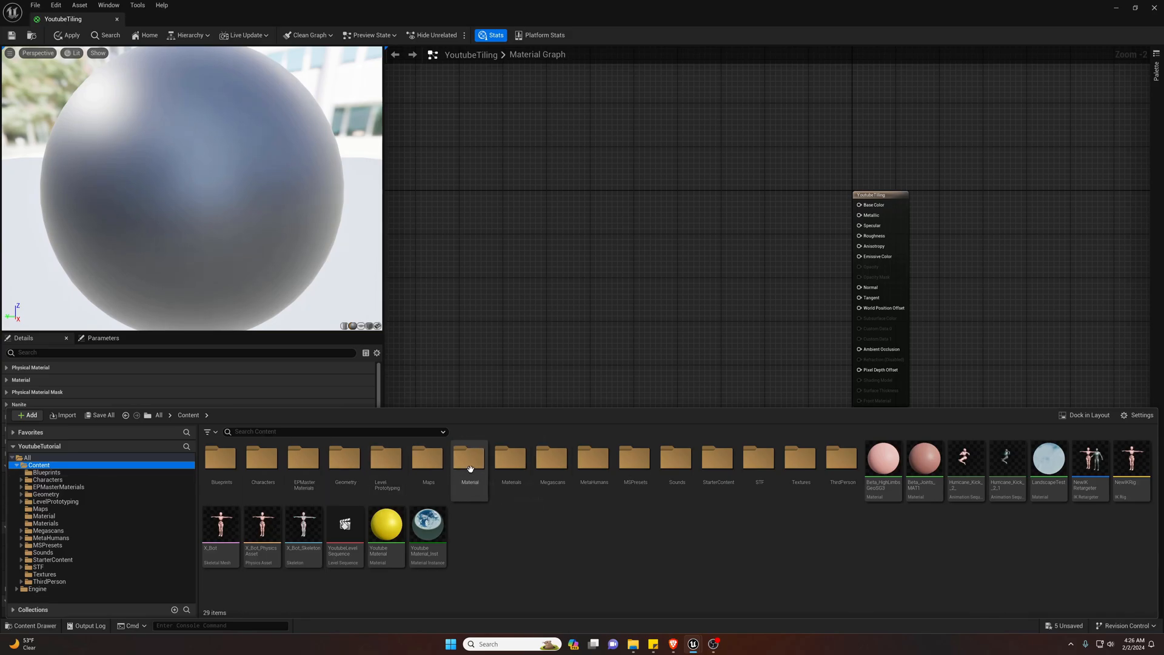
Bring the stone colour and normal textures into the graph as texture object nodes.
{"action": "double_click", "coordinate": [469, 457]}
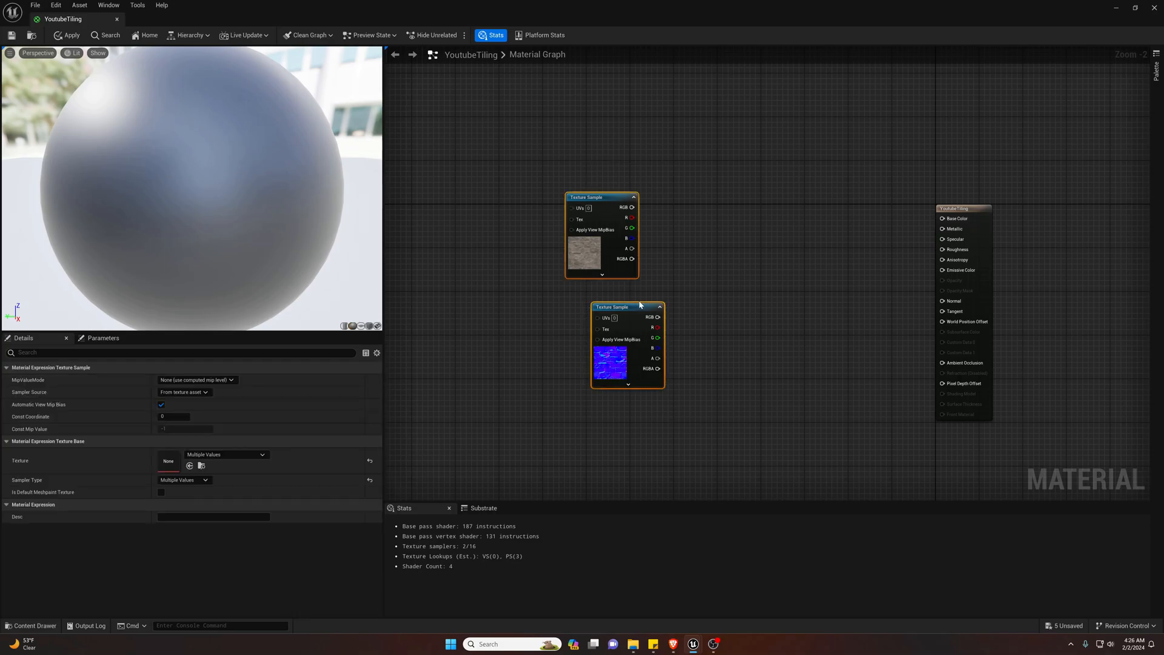
{"action": "right_click", "coordinate": [629, 307]}
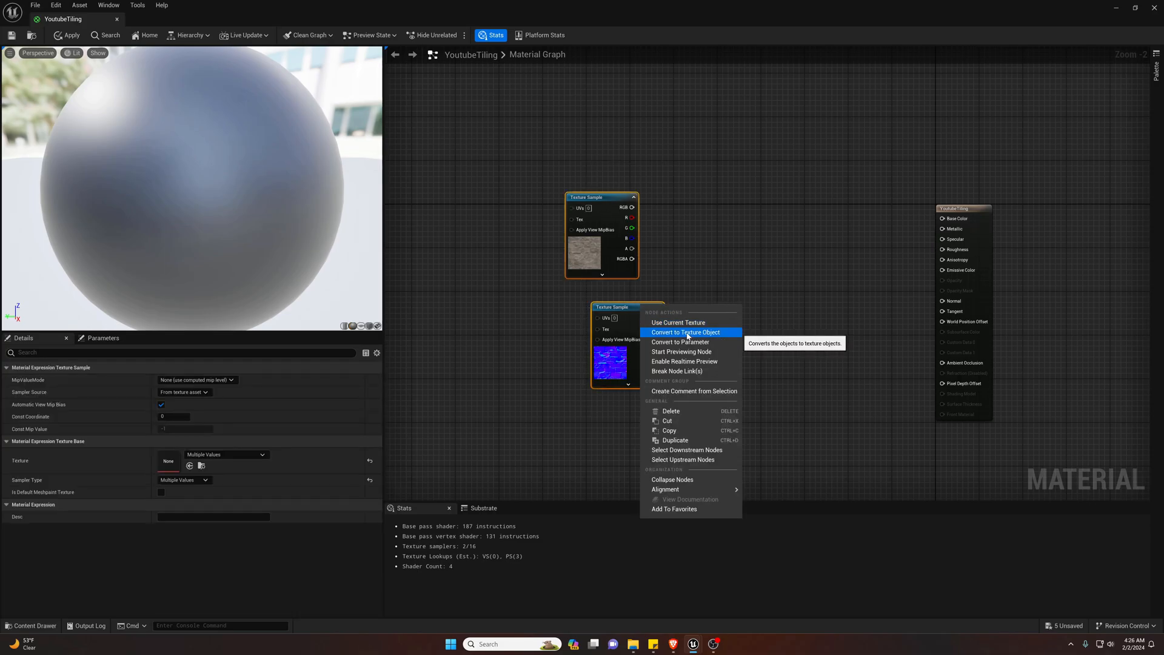
{"action": "left_click", "coordinate": [685, 333]}
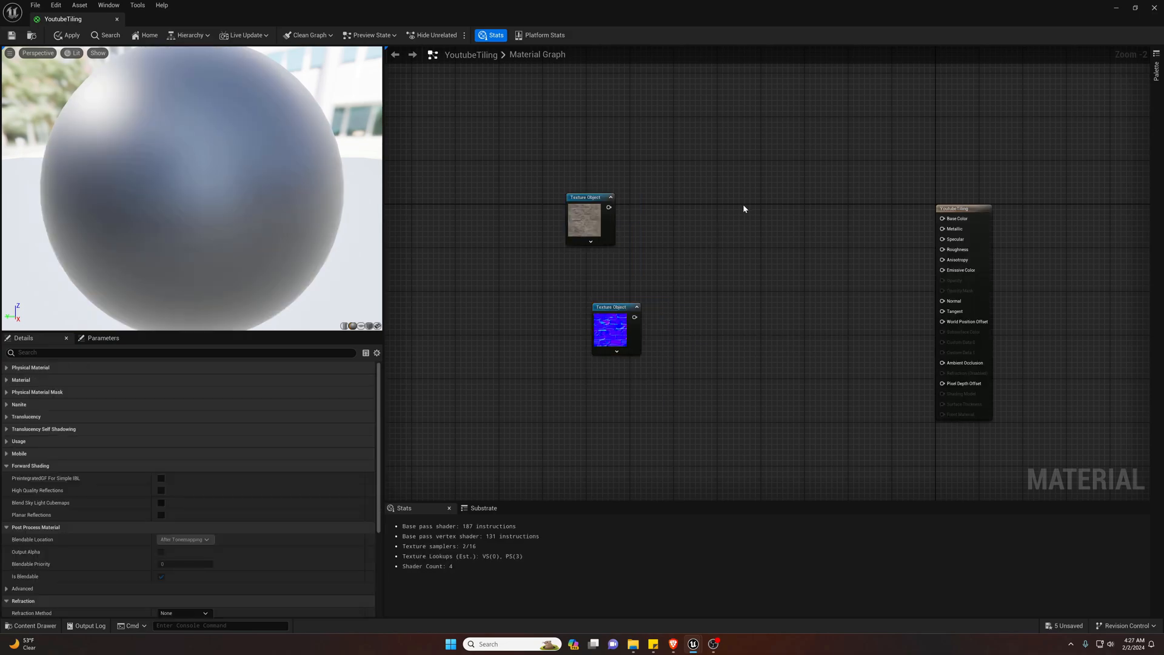
{"action": "type", "text": "worldali"}
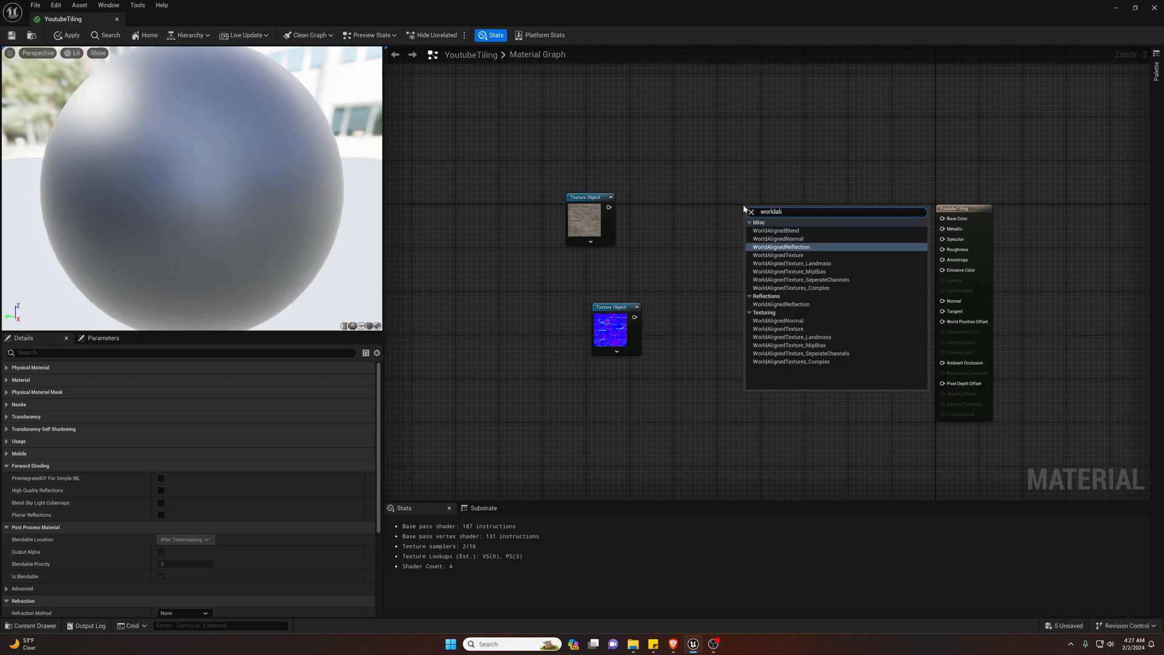
Add WorldAlignedTexture and WorldAlignedNormal nodes and wire the stone colour texture into WorldAlignedTexture.
{"action": "left_click", "coordinate": [778, 255]}
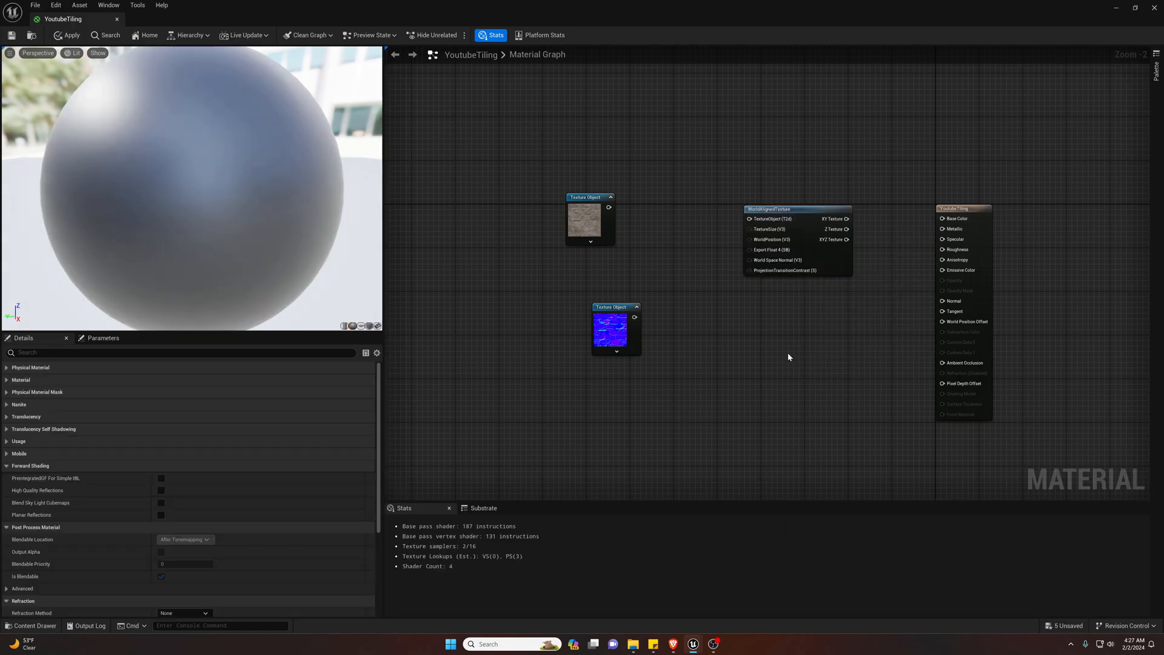
{"action": "type", "text": "worldaligne"}
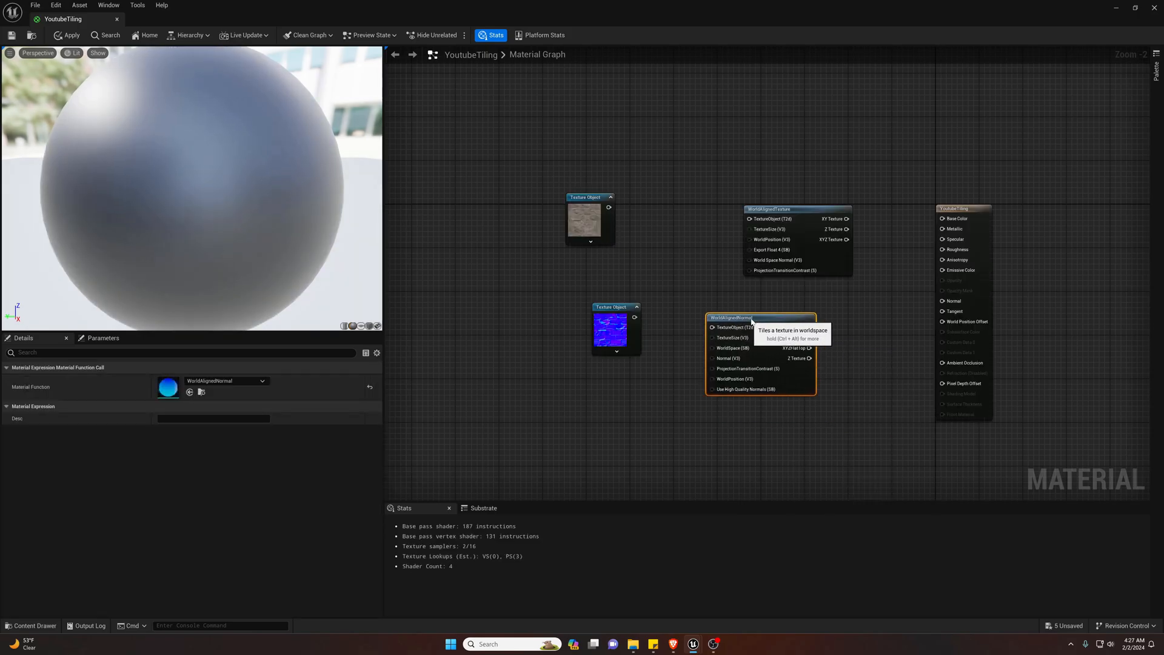
{"action": "left_click_drag", "start_coordinate": [635, 318], "coordinate": [747, 316]}
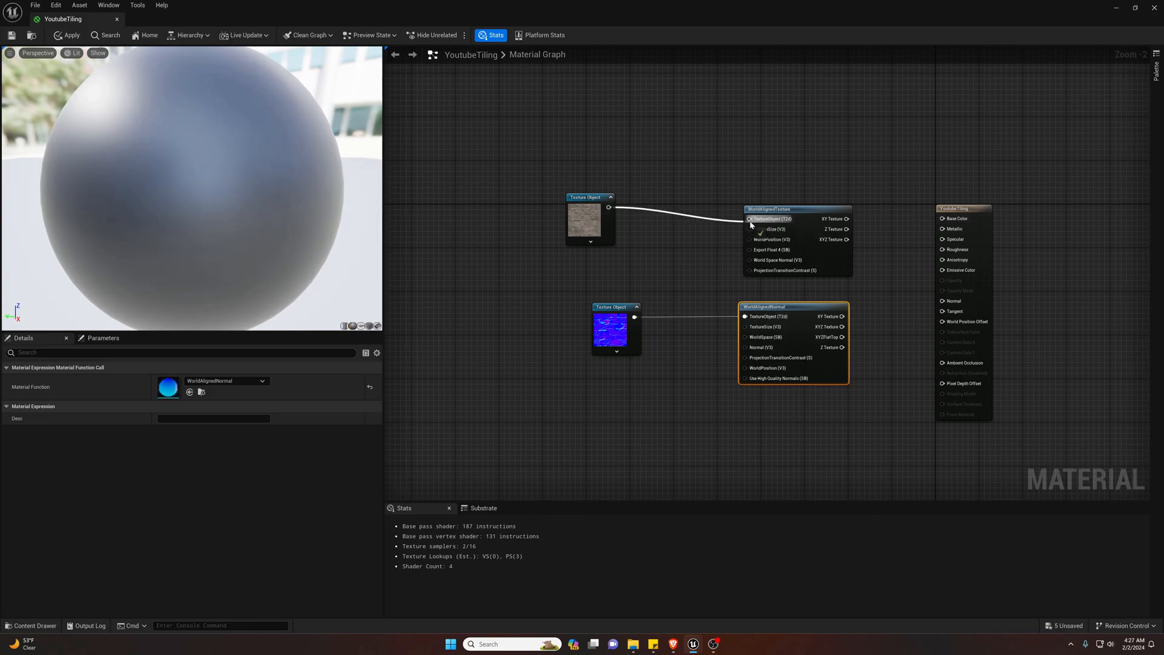
{"action": "mouse_move", "coordinate": [846, 219]}
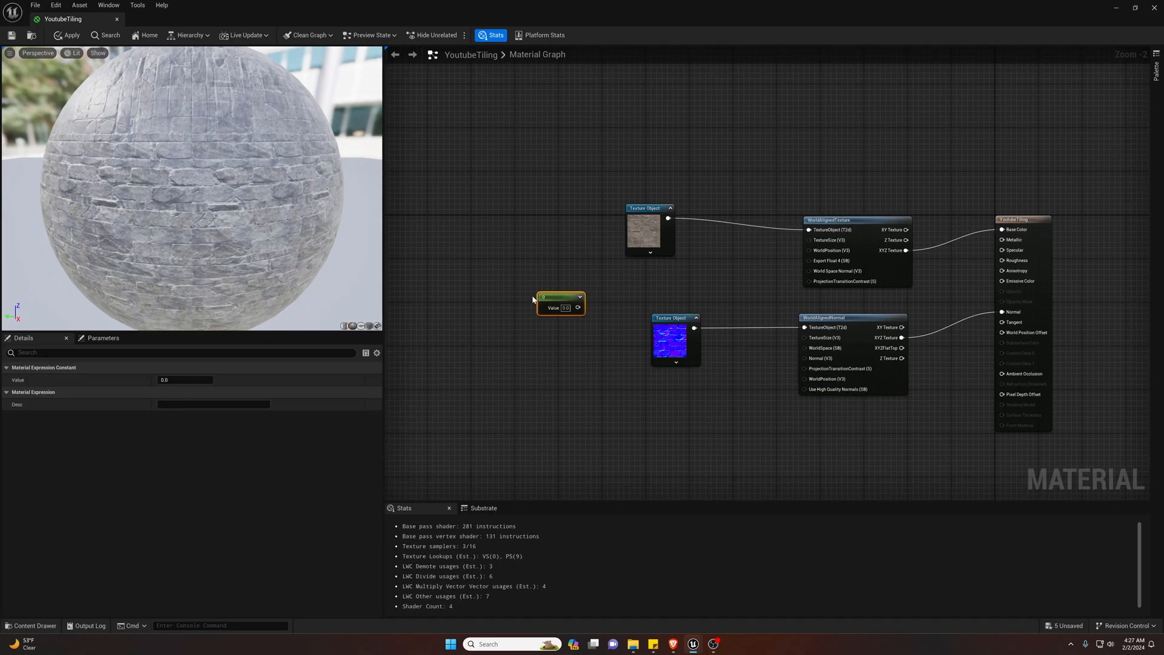
Wire a Constant into both TextureSize pins and convert it to a TileSizing parameter.
{"action": "left_click_drag", "start_coordinate": [577, 307], "coordinate": [775, 287]}
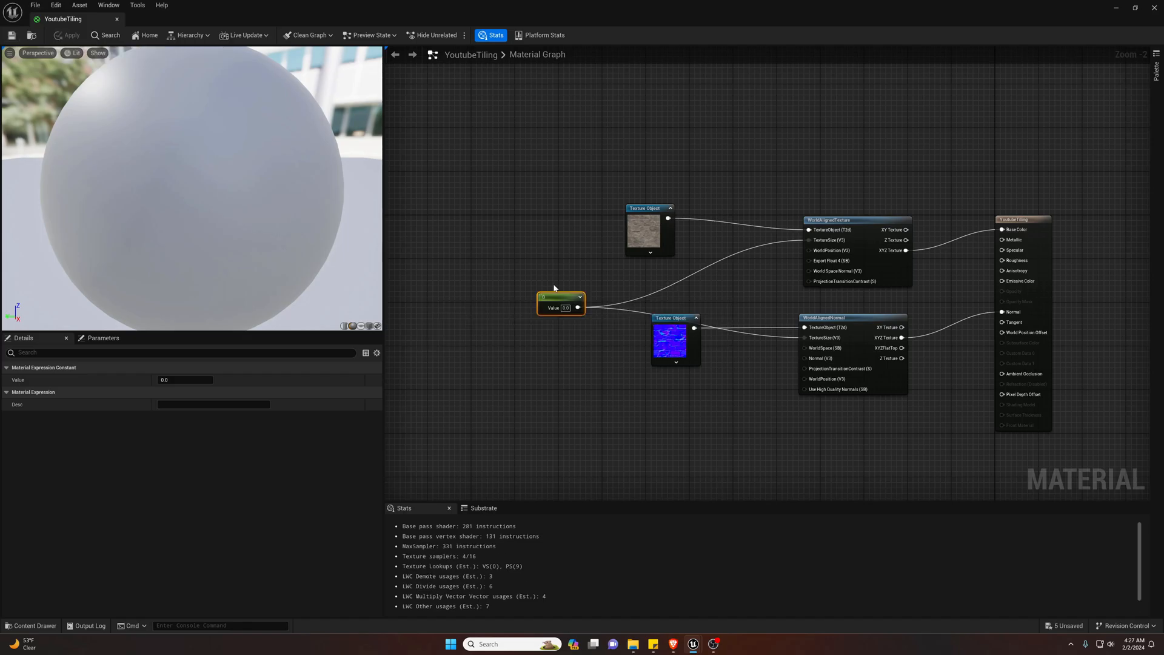
{"action": "right_click", "coordinate": [560, 304]}
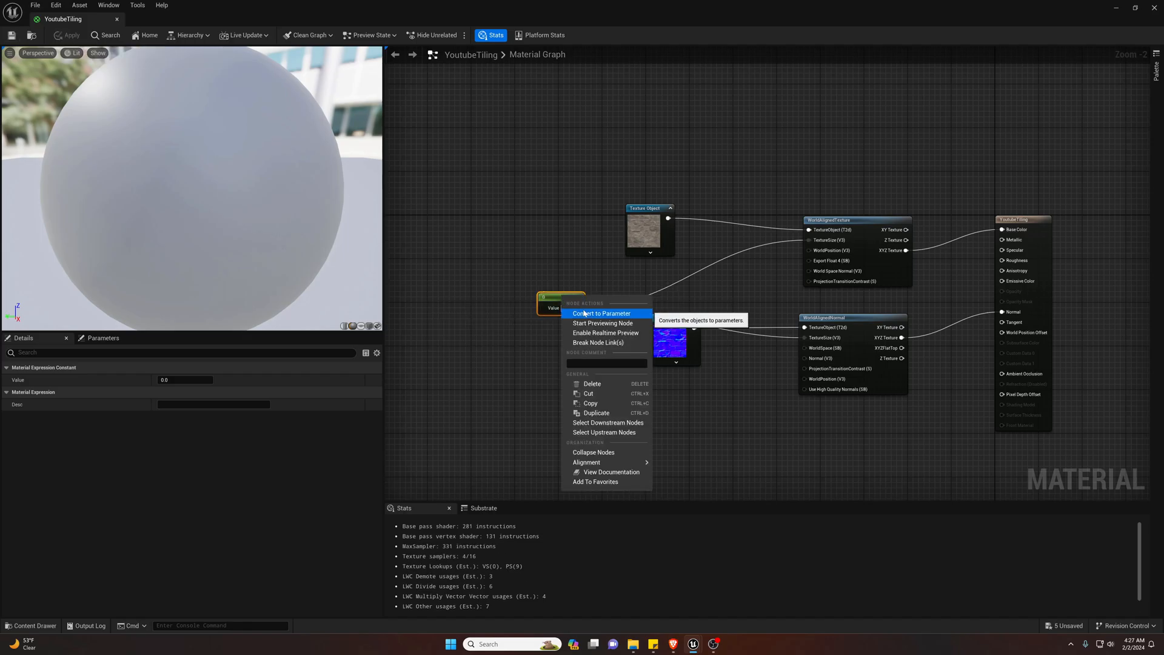
{"action": "left_click", "coordinate": [601, 313]}
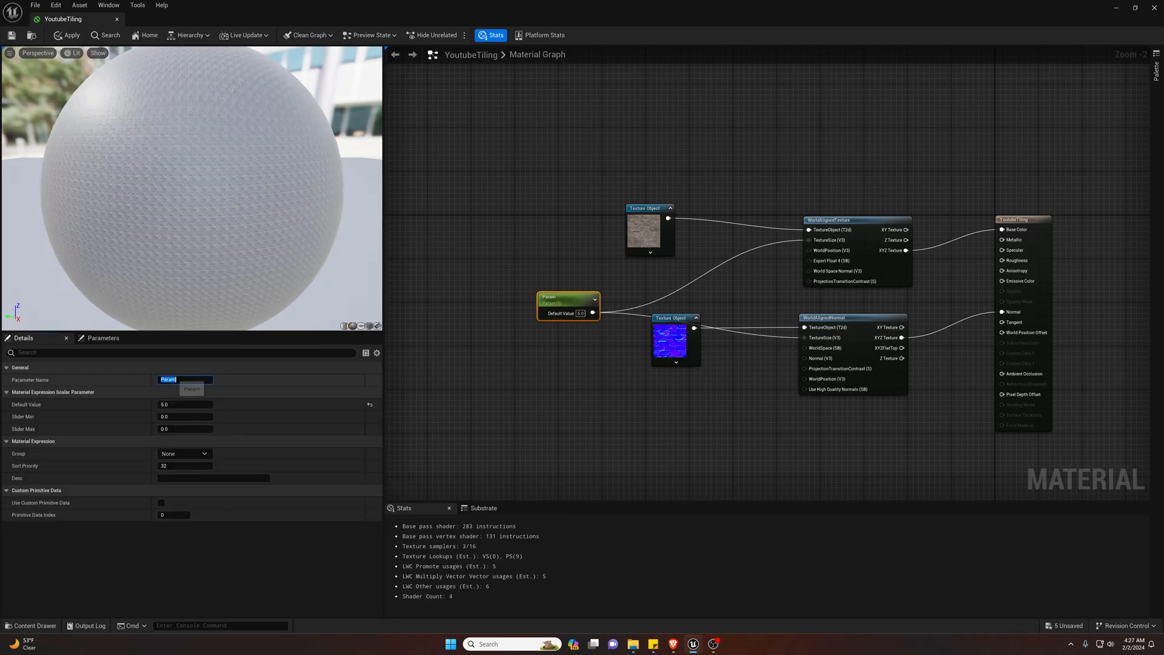
{"action": "type", "text": "Sizing"}
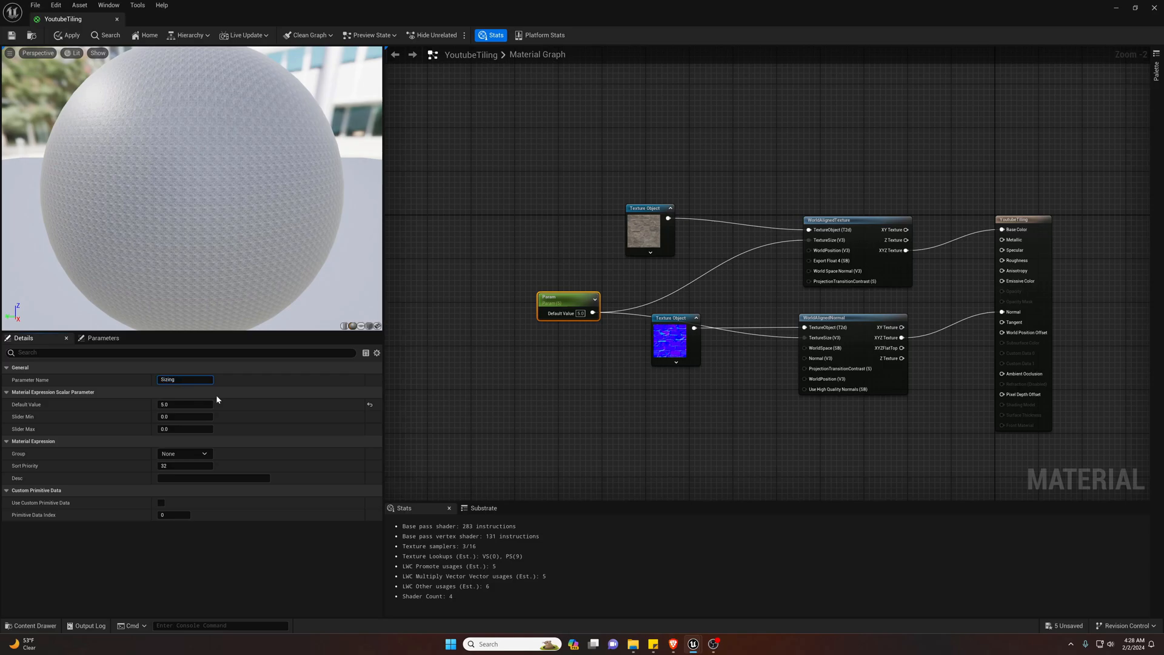
{"action": "type", "text": "Tile"}
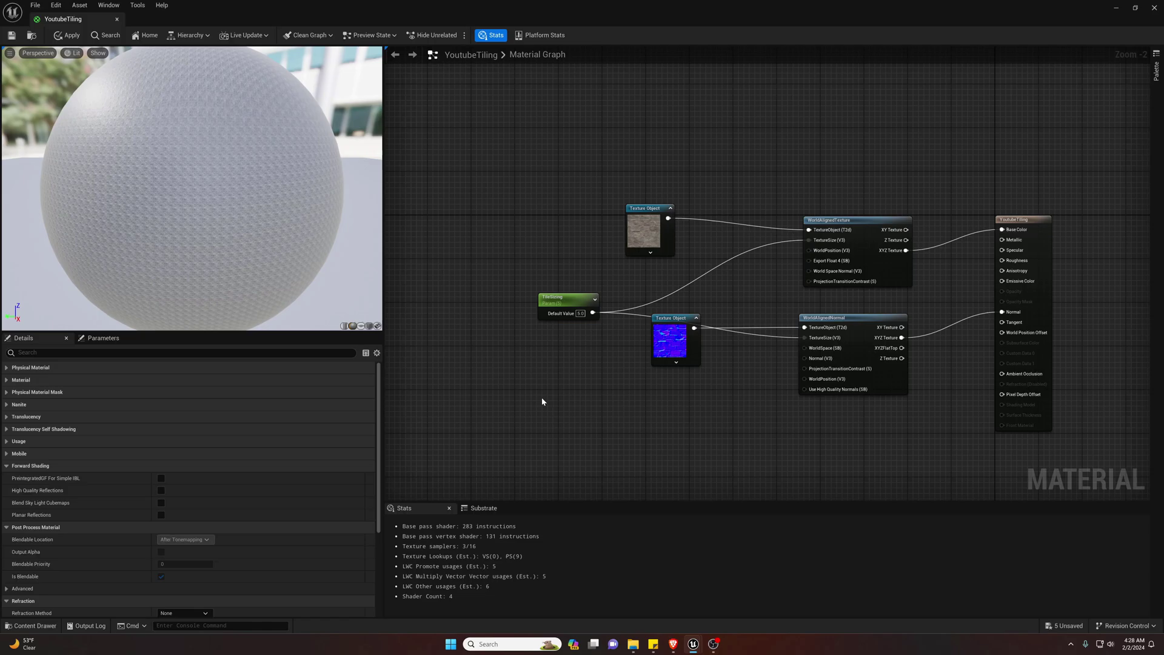
{"action": "mouse_move", "coordinate": [153, 147]}
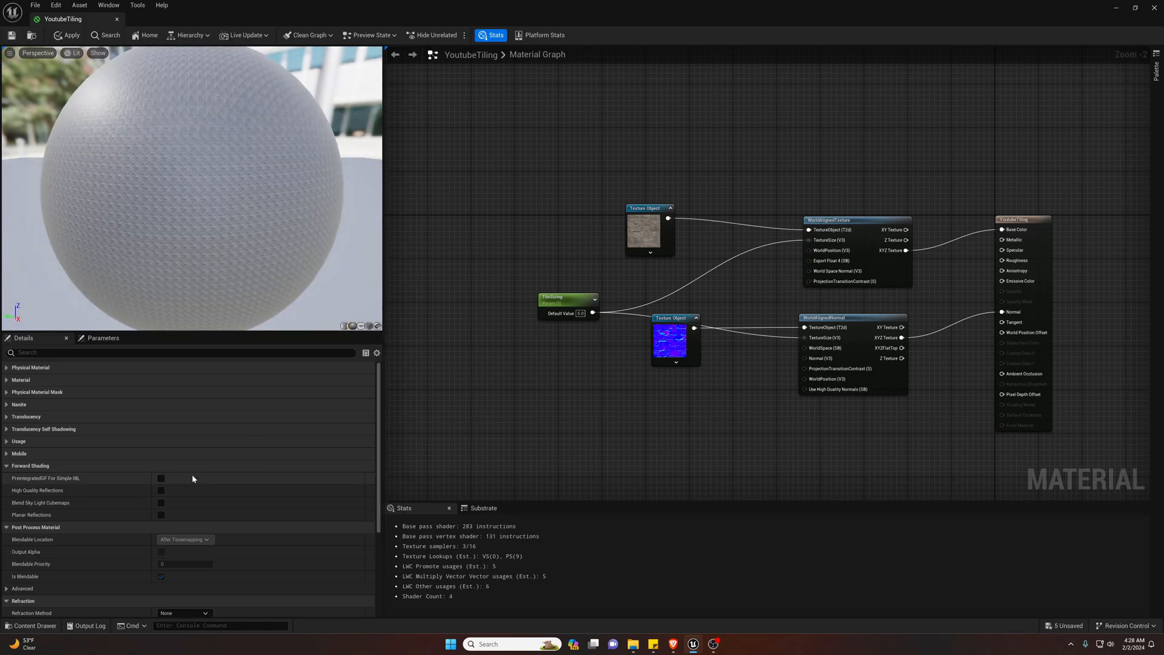
Check the stone node's texture and set TileSizing's default value to 2.
{"action": "left_click", "coordinate": [646, 208]}
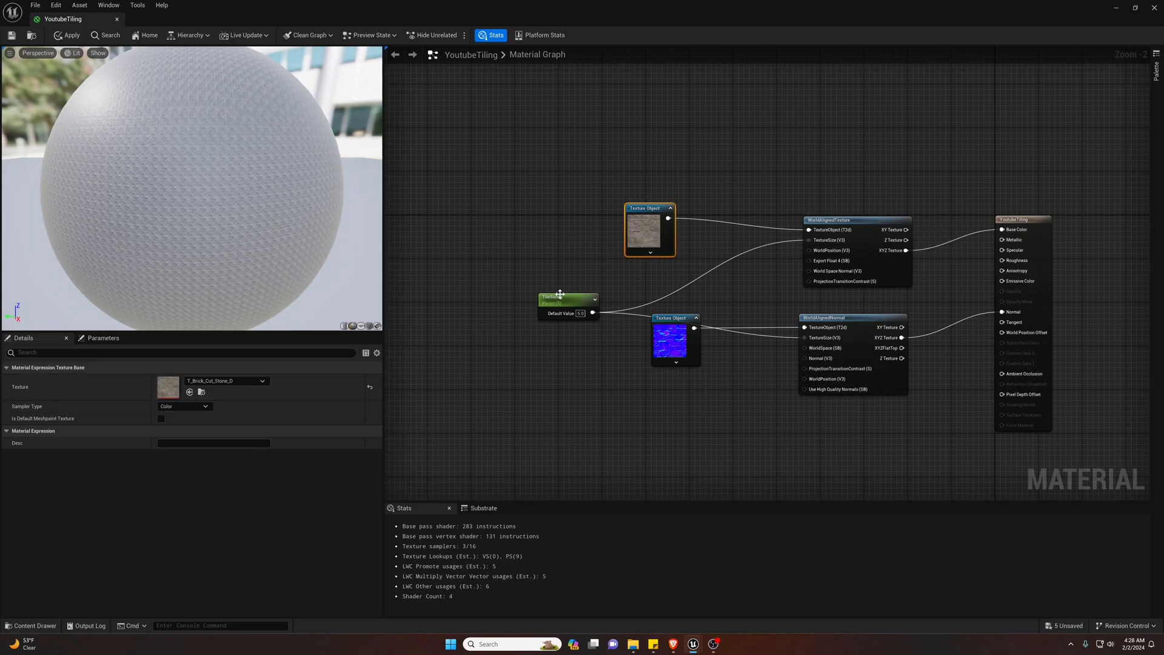
{"action": "left_click", "coordinate": [564, 296]}
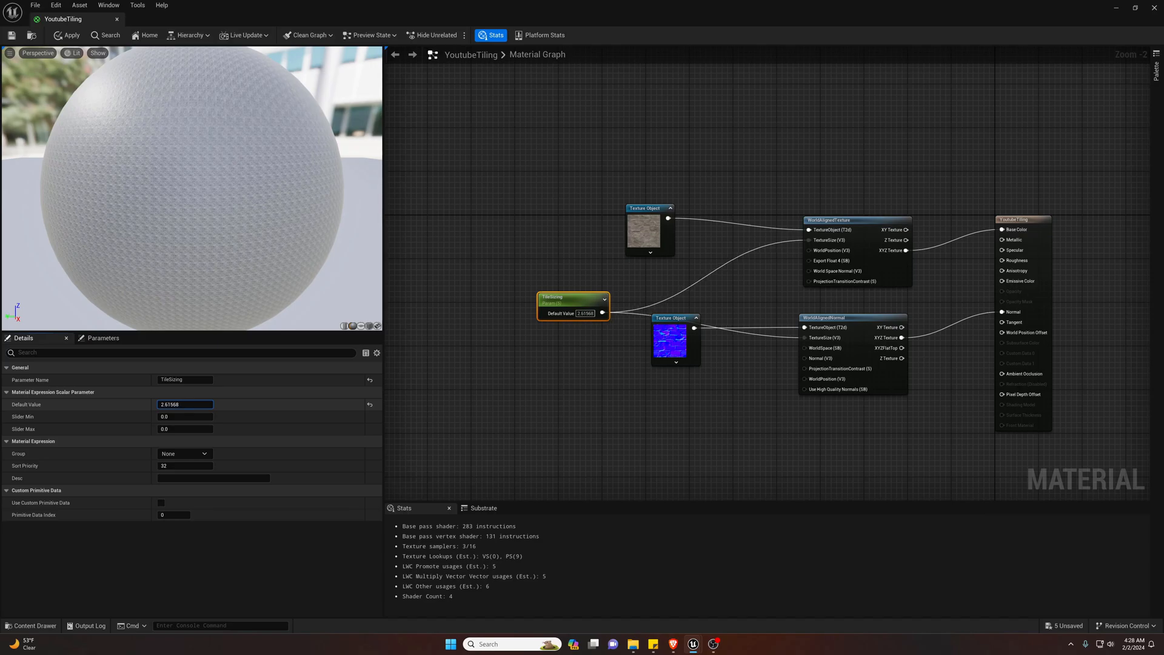
{"action": "type", "text": "2"}
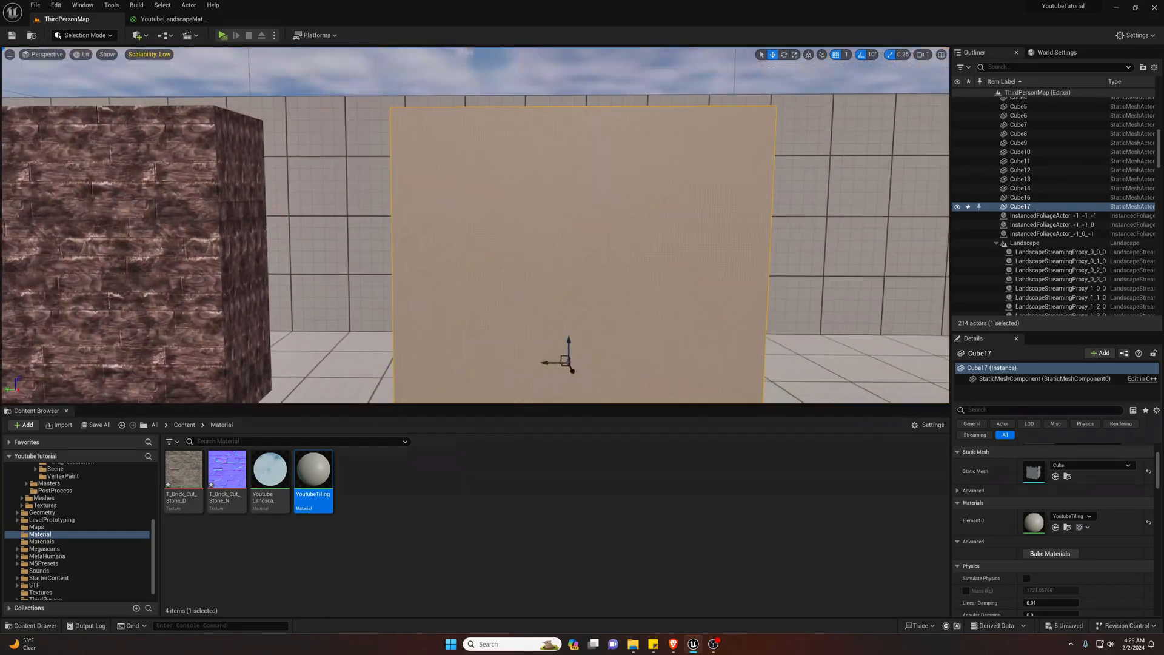
Create a YoutubeTiling material instance with TileSizing 414.396332 and close its editor.
{"action": "right_click", "coordinate": [314, 468]}
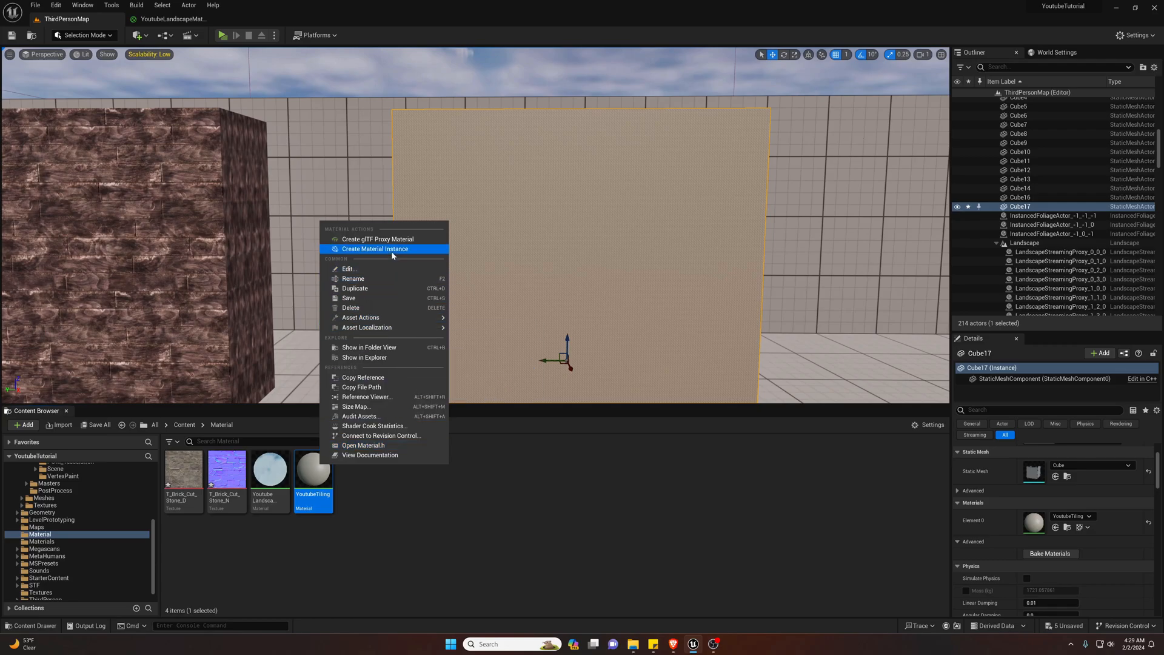
{"action": "left_click", "coordinate": [374, 249]}
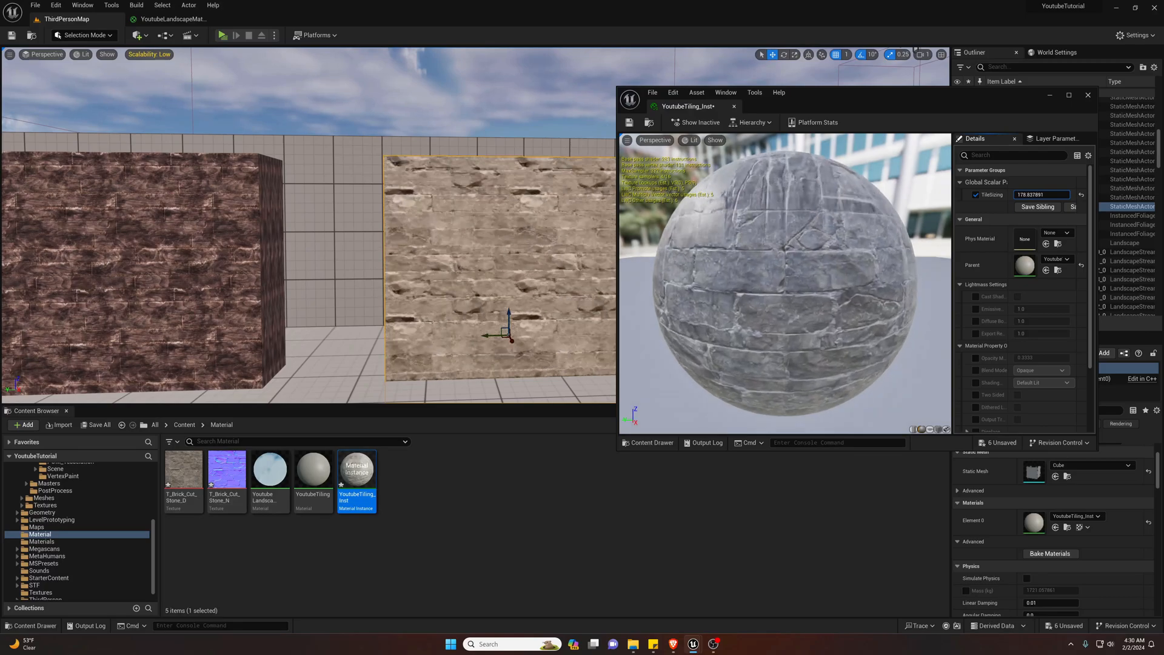
{"action": "type", "text": "414.396332"}
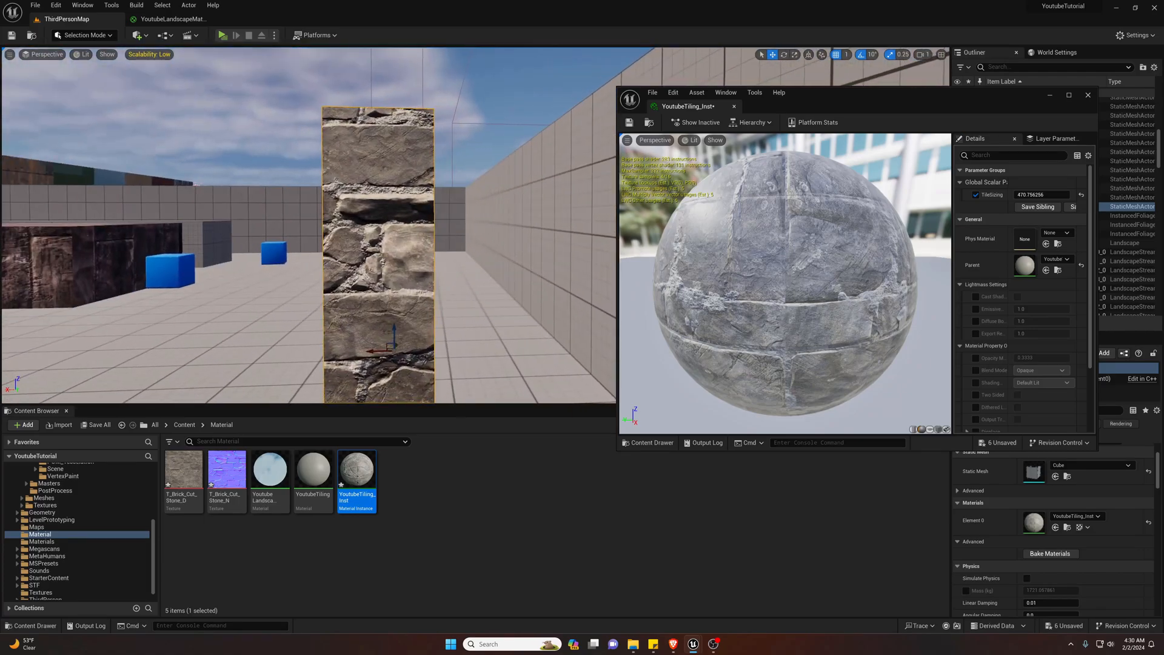
{"action": "left_click", "coordinate": [1088, 95]}
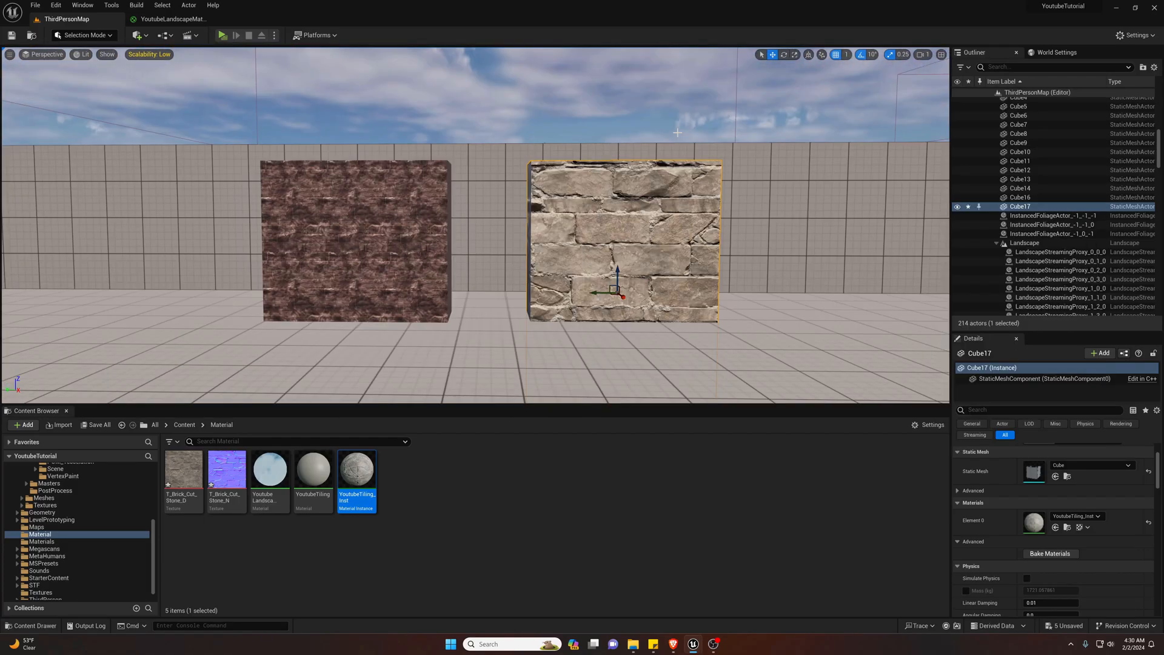